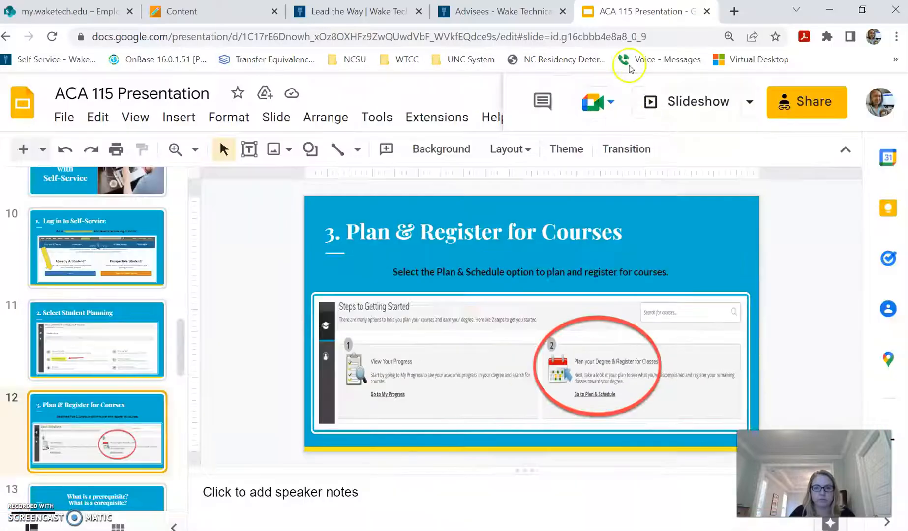
- Switch from the Google Slides presentation to the advisee's Self-Service page in Chrome
click(501, 11)
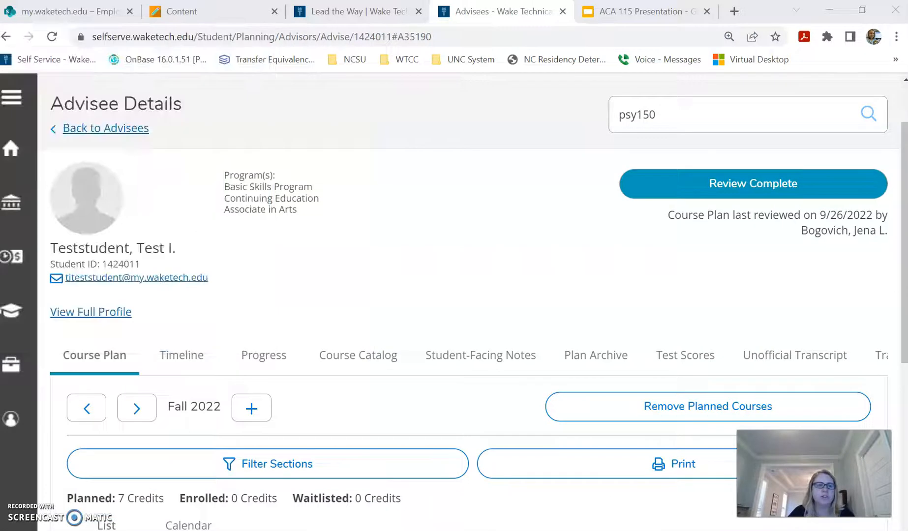
mouse_move(302, 198)
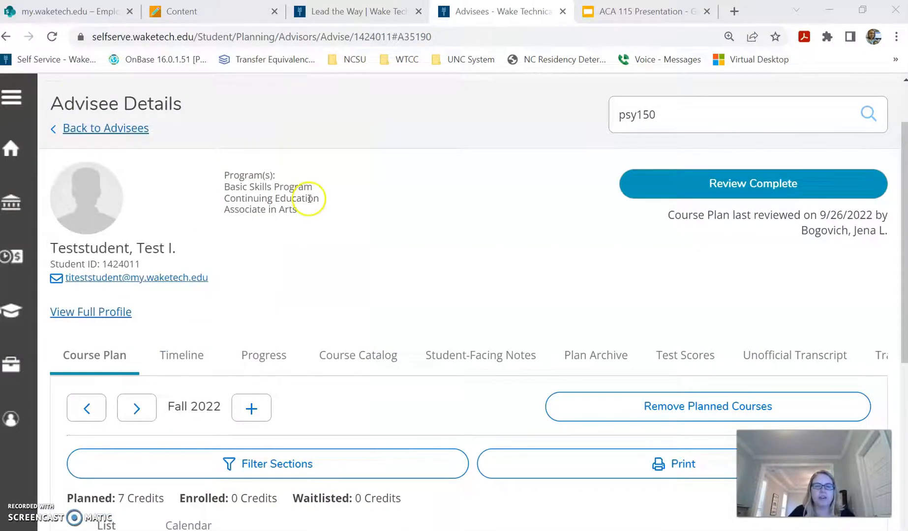
- Review the planned credits on the student's Fall 2022 Course Plan, including PSY150
scroll(up, 3)
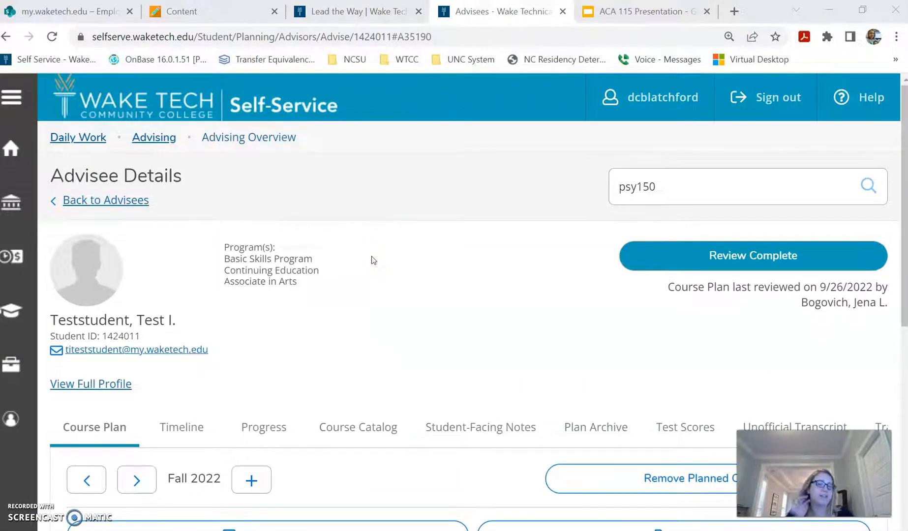
mouse_move(154, 138)
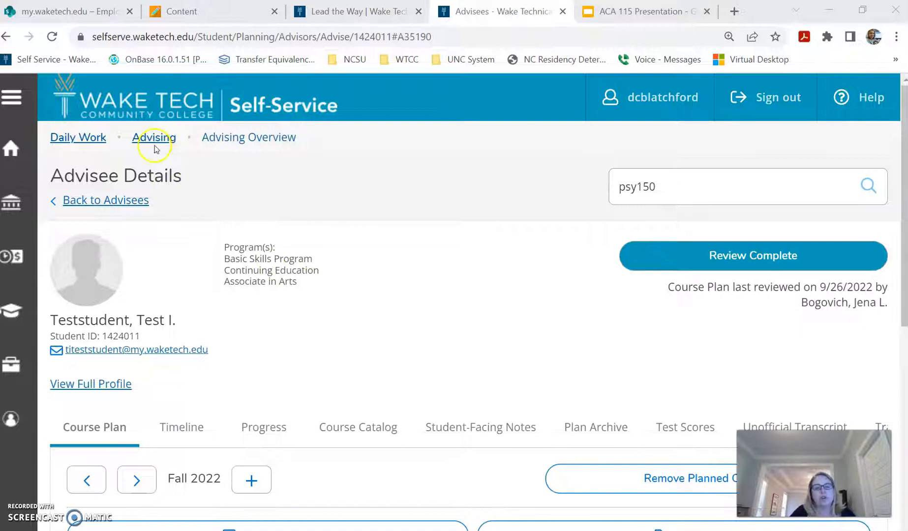
scroll(down, 3)
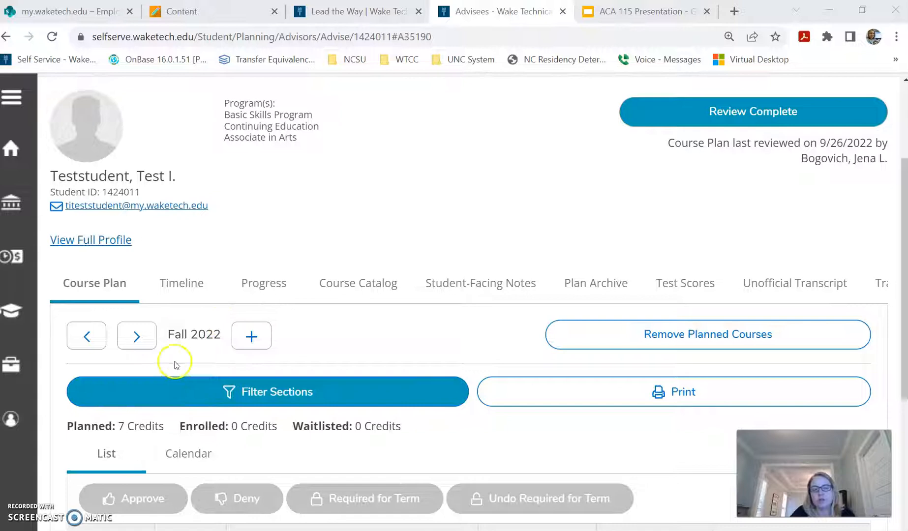
mouse_move(322, 322)
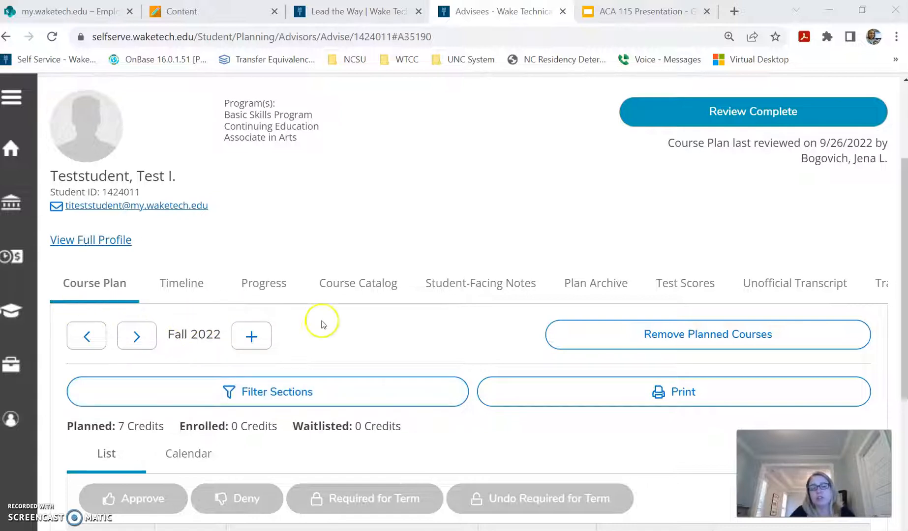
mouse_move(375, 315)
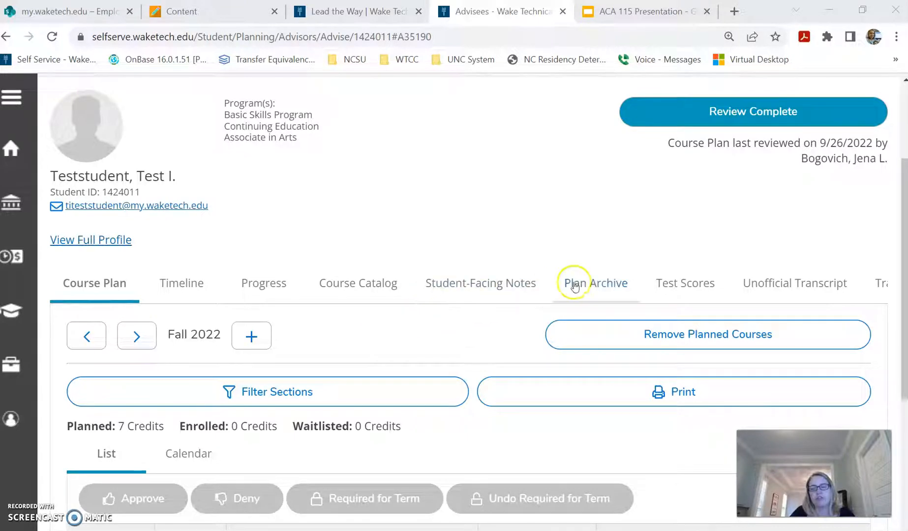
mouse_move(894, 219)
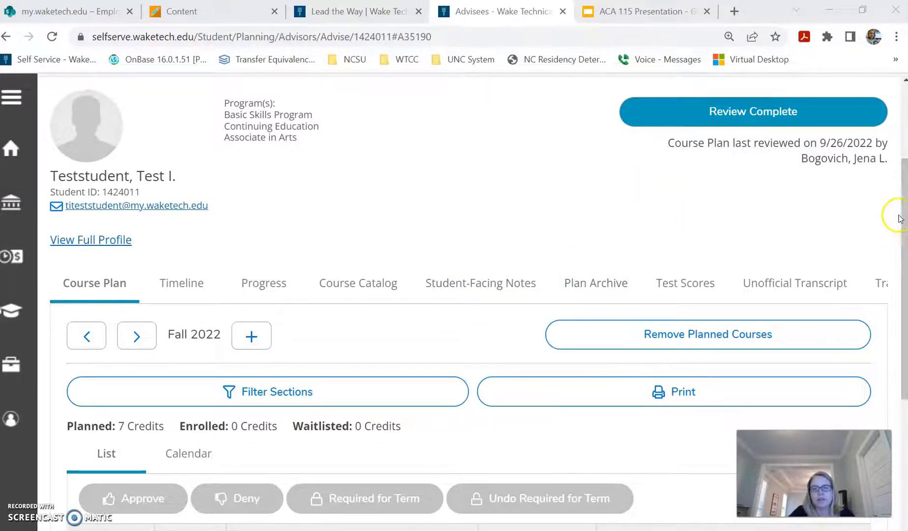
scroll(up, 3)
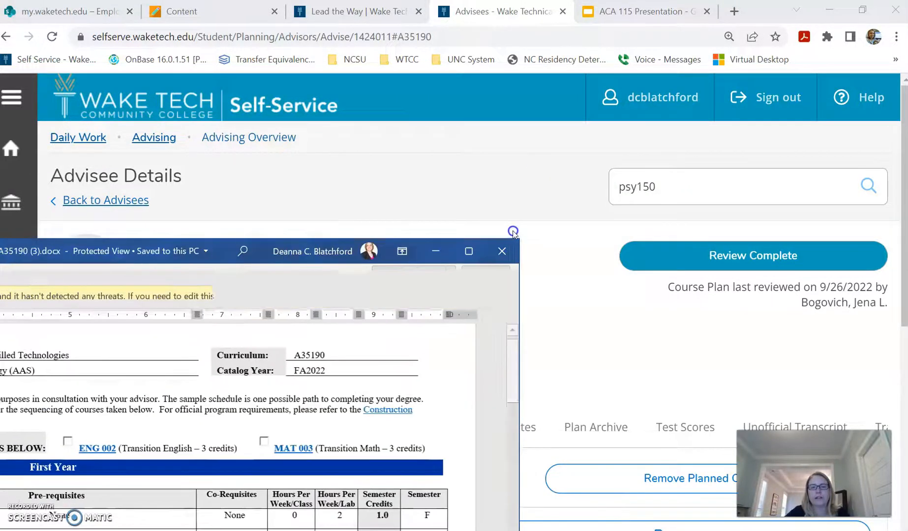
- View the A35190 program plan full size and look over the First and Second Semester course tables
click(468, 251)
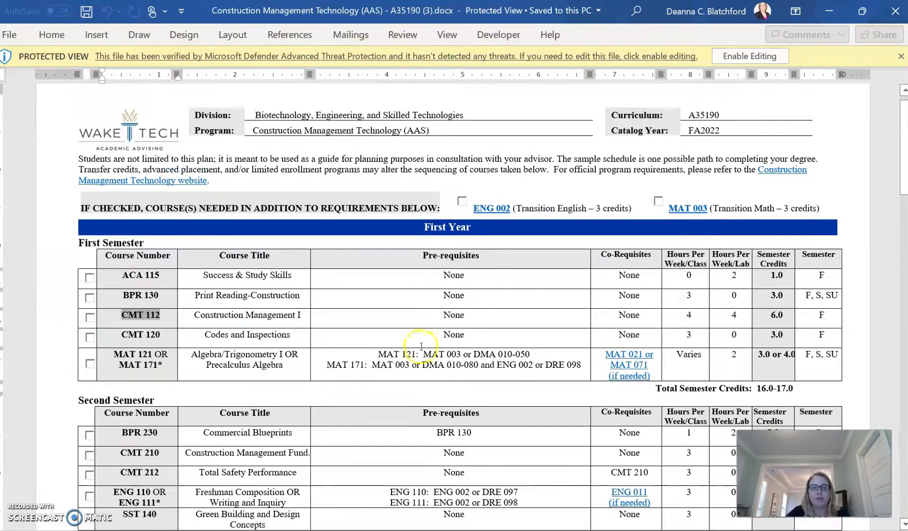
scroll(down, 3)
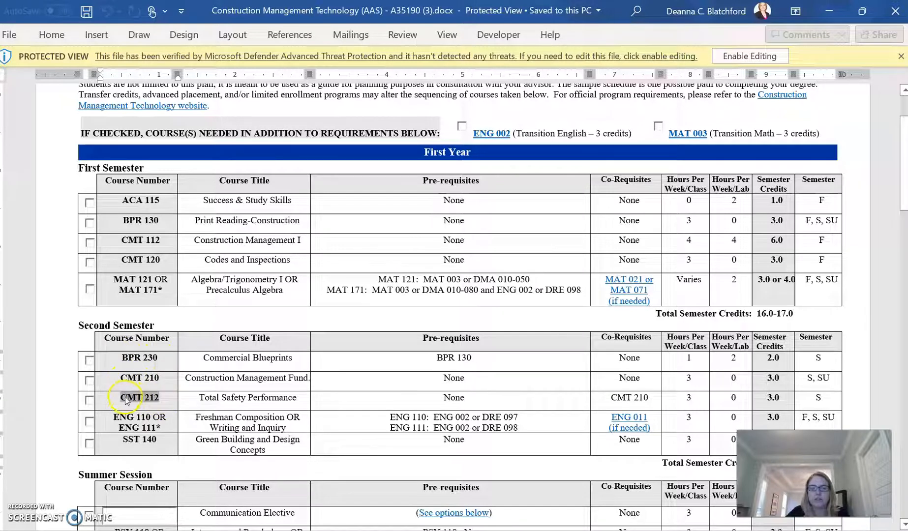
mouse_move(837, 393)
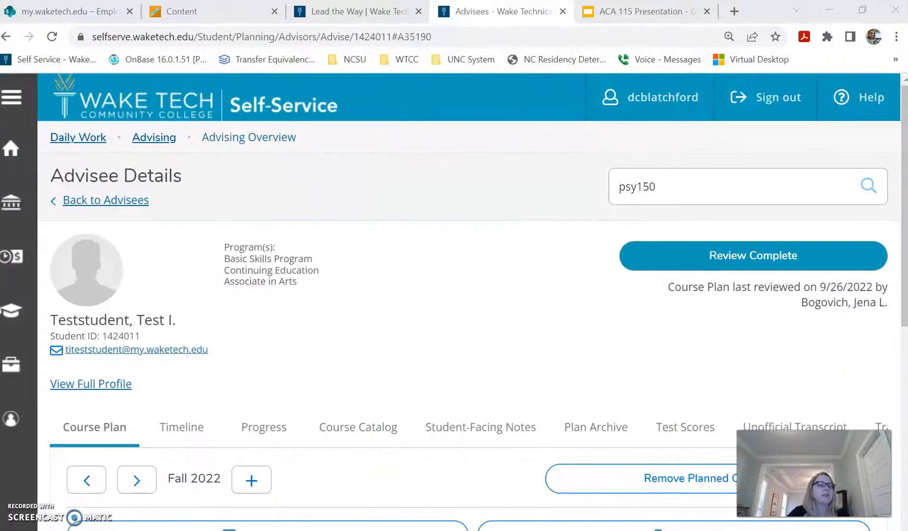
- Search the catalog for 'bpr 23' and bring up BPR-230 Commercial Blueprints' details
click(724, 187)
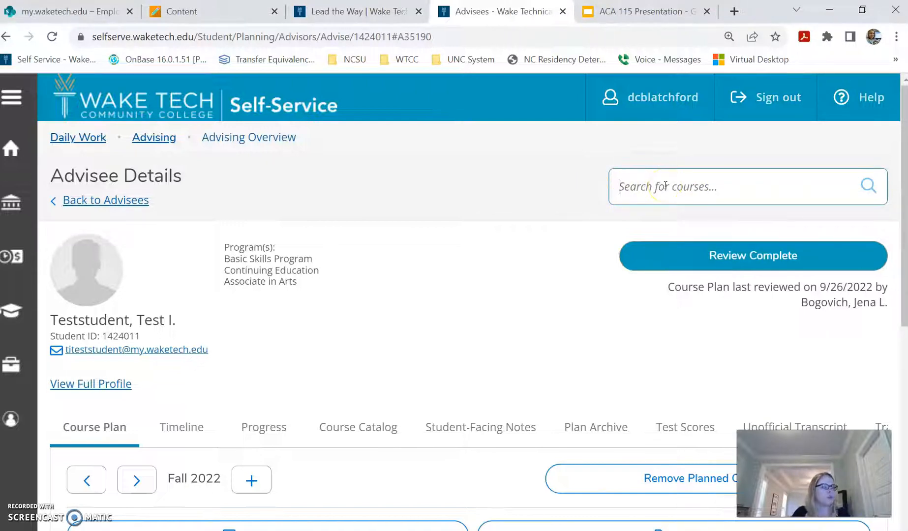
text(bpr 230)
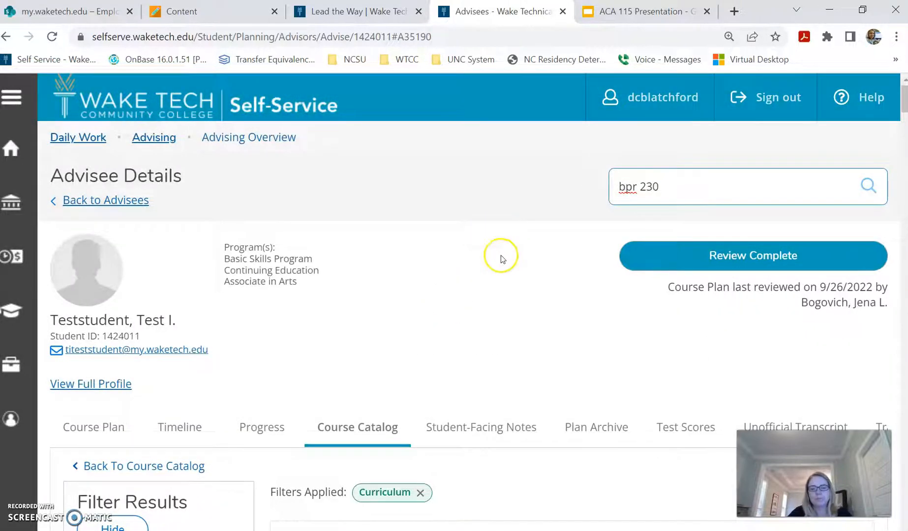
scroll(down, 3)
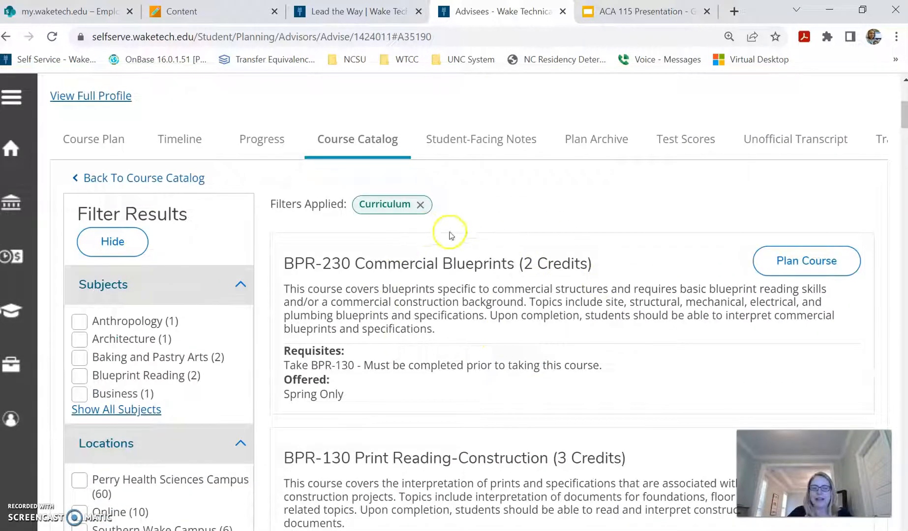
mouse_move(514, 301)
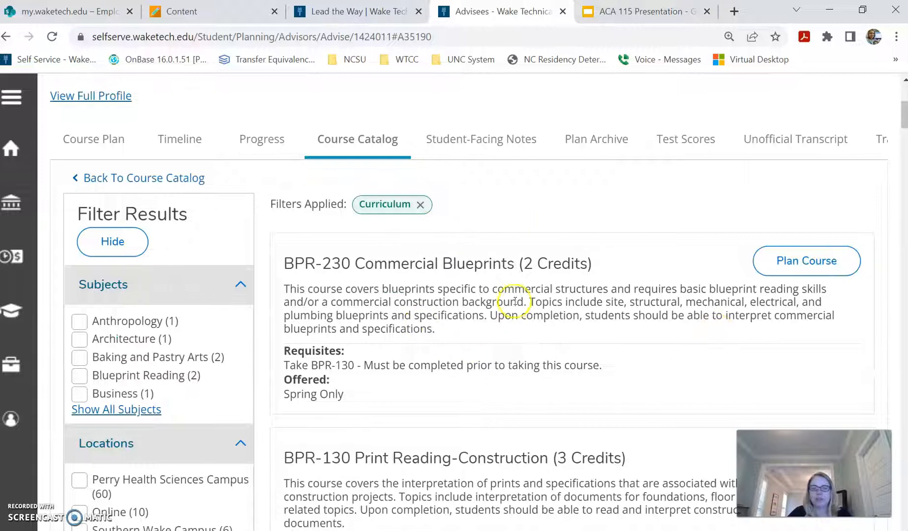
click(437, 263)
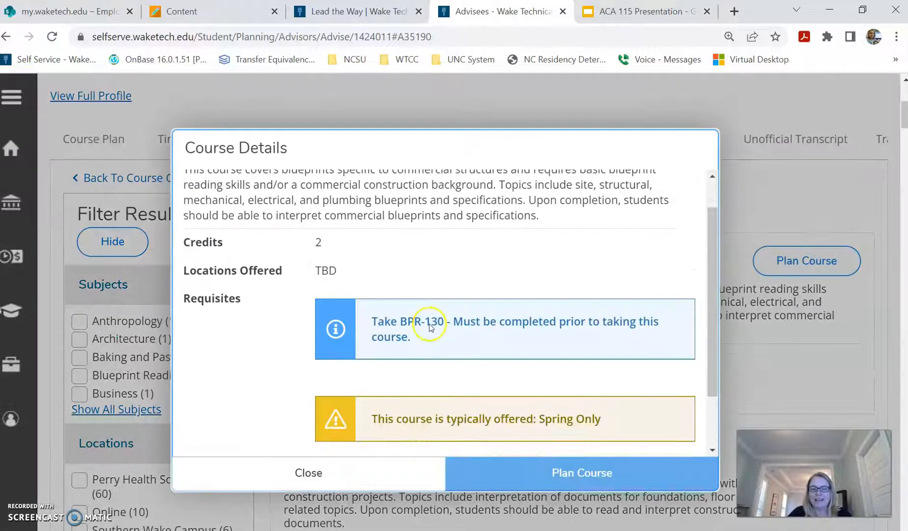
- Plan BPR-230 Commercial Blueprints for Spring 2023
click(371, 416)
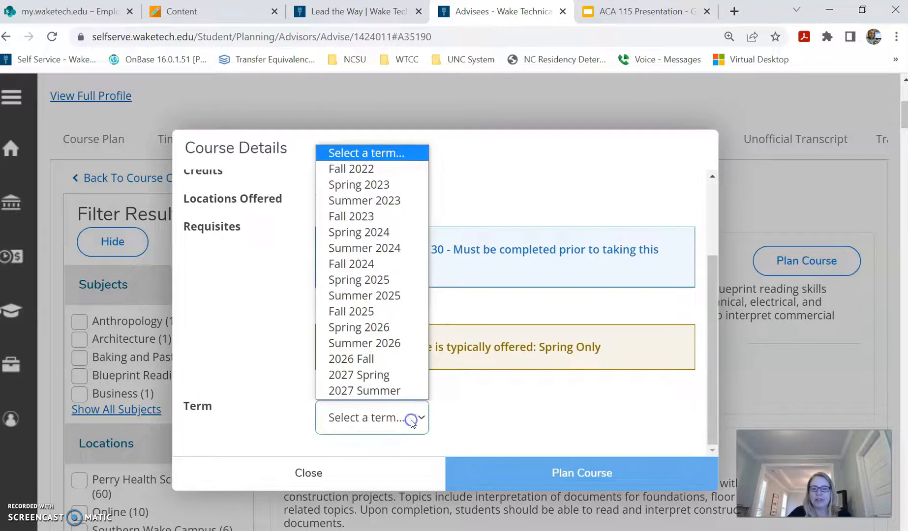
mouse_move(358, 184)
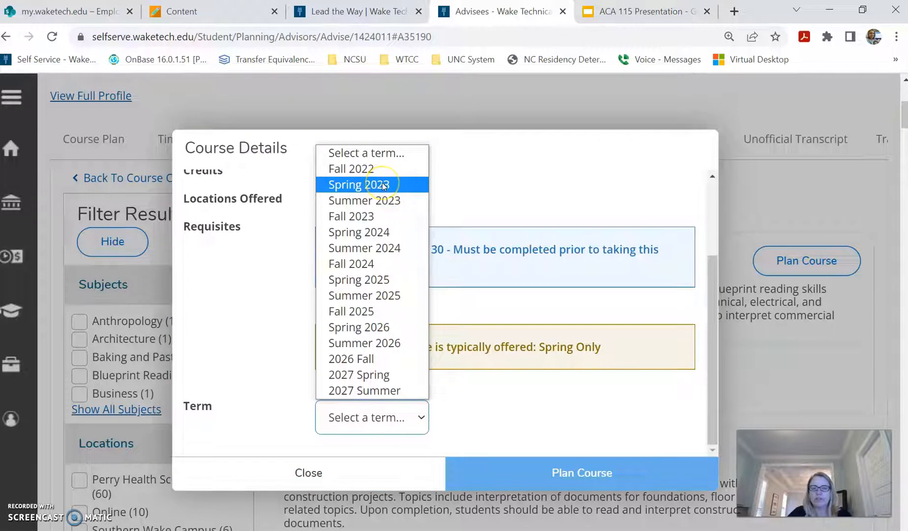
mouse_move(357, 232)
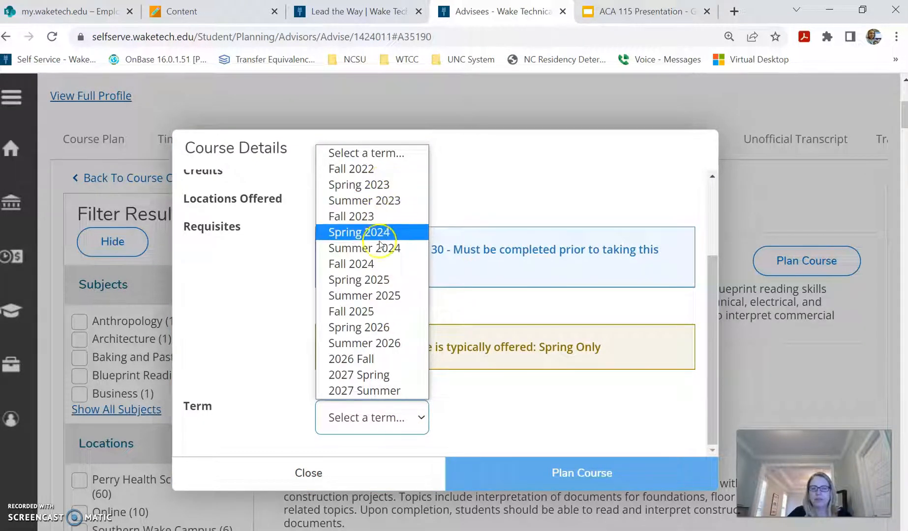
click(358, 184)
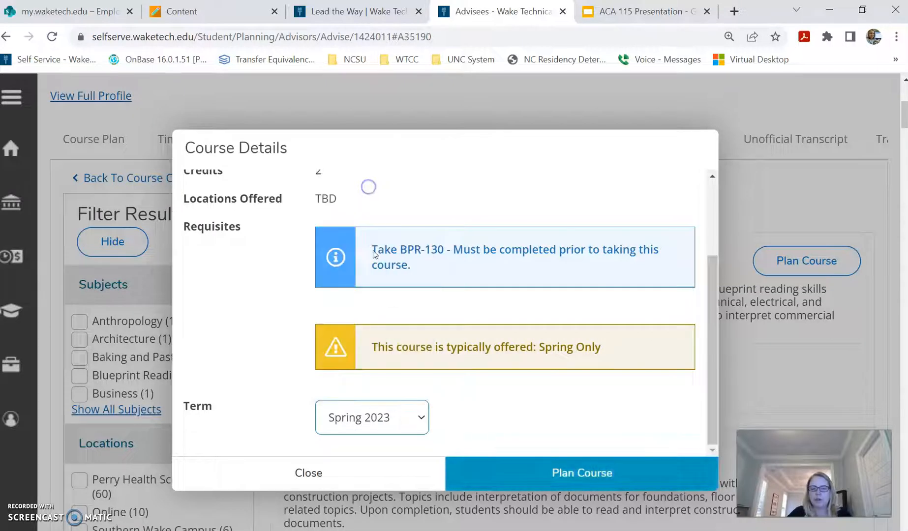
click(580, 473)
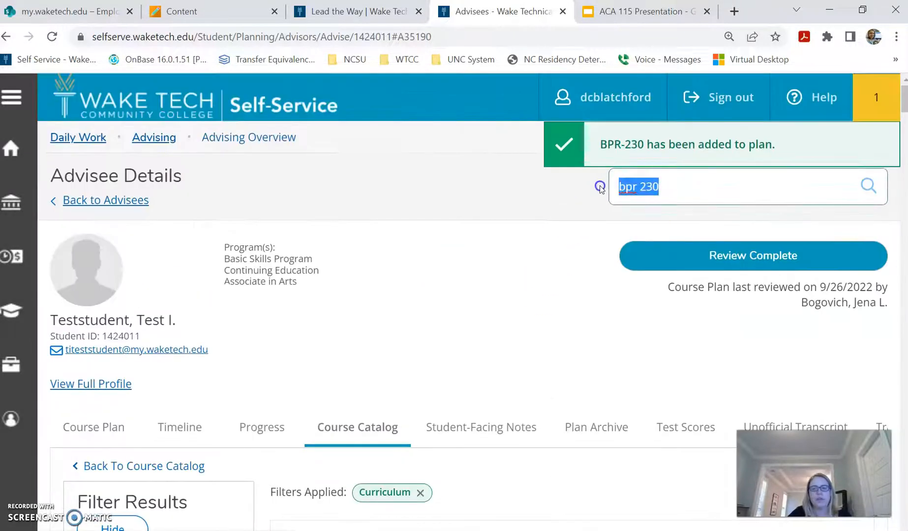
- Search the catalog for 'cmt' and plan CMT-210 for Spring 2023
text(cmt)
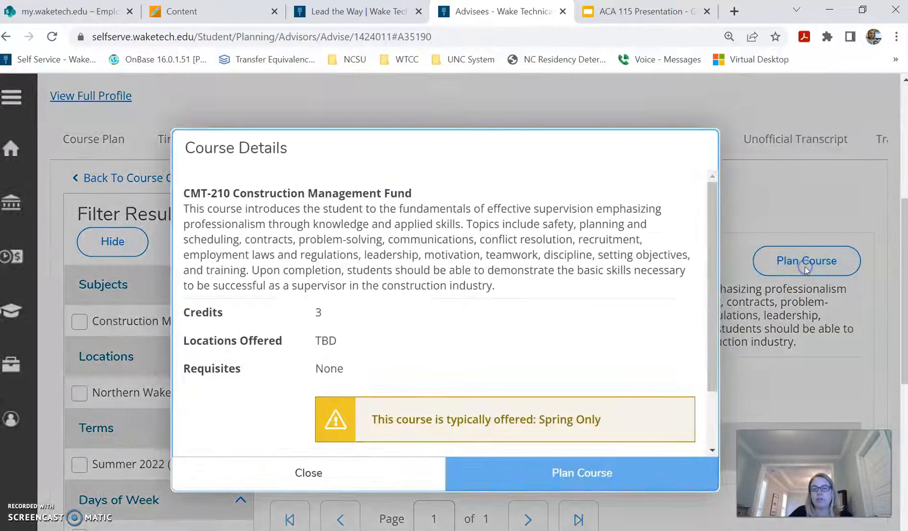
scroll(down, 3)
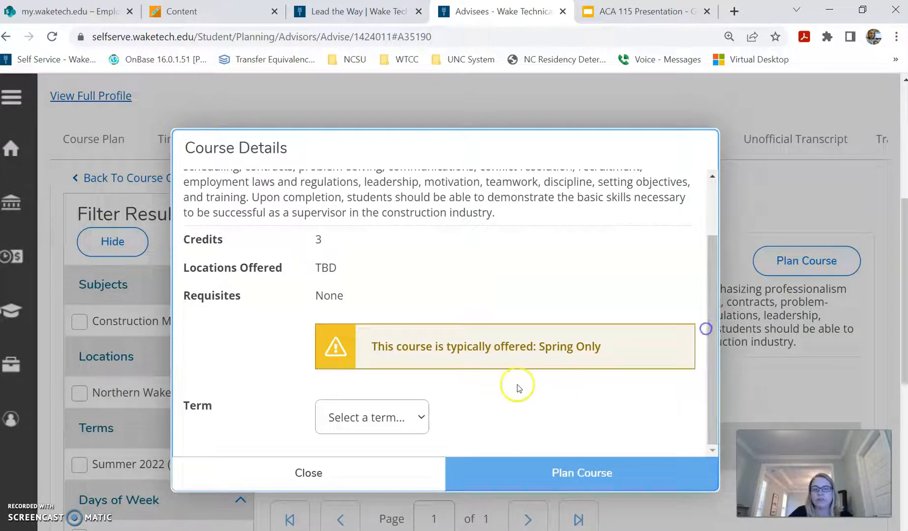
click(371, 417)
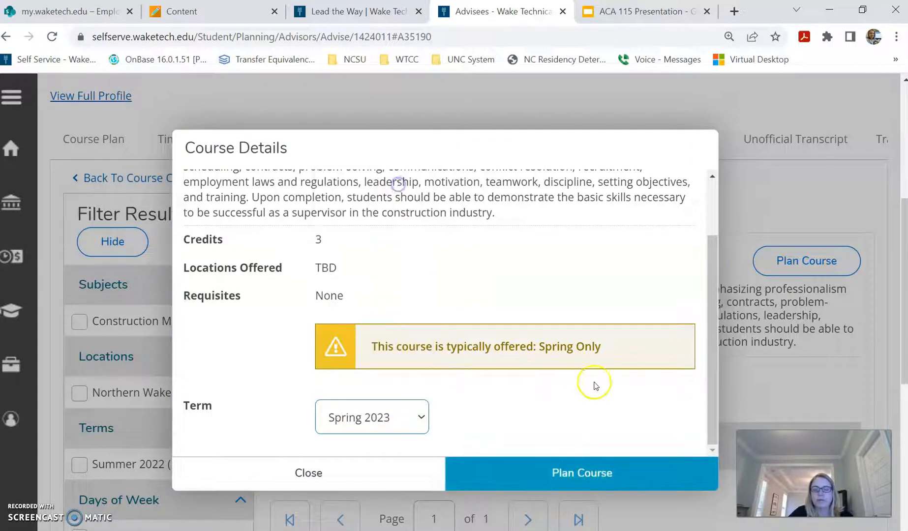
click(581, 473)
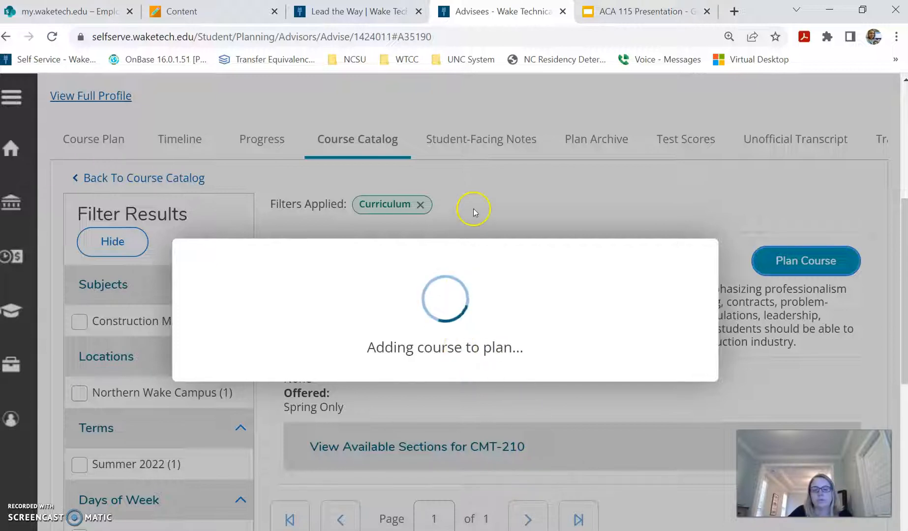
- Plan CMT-212 Total Safety Performance for Spring 2023
click(805, 260)
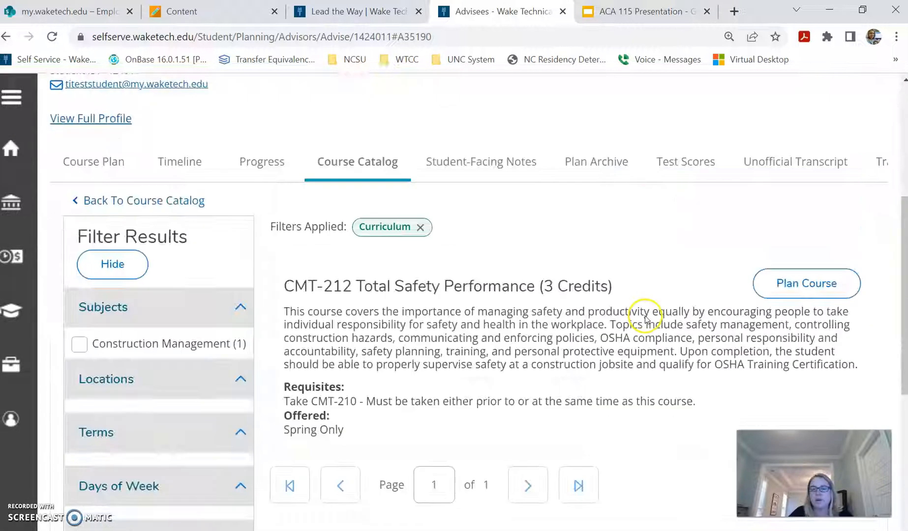
click(446, 285)
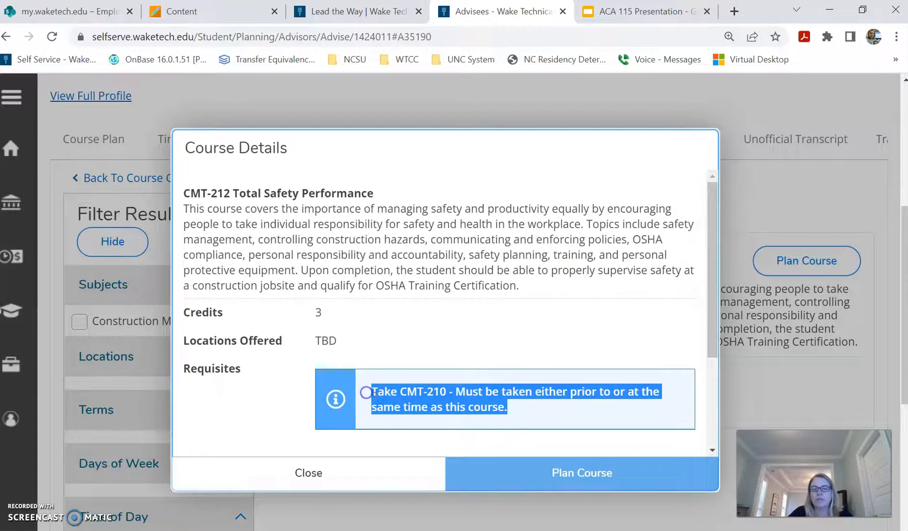
scroll(down, 3)
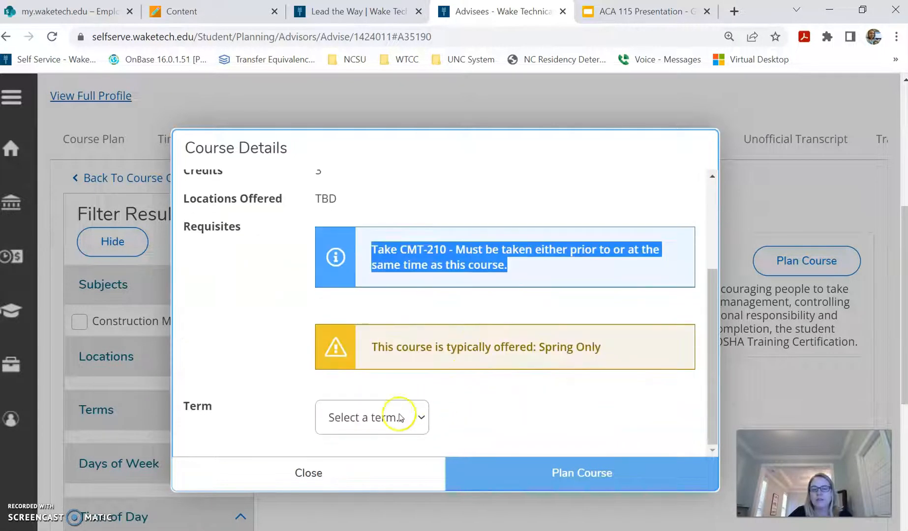
click(371, 416)
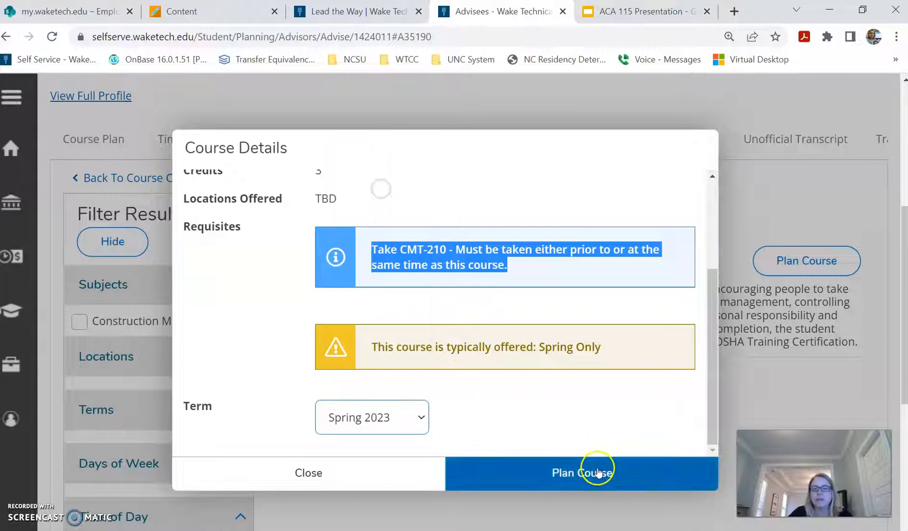
click(581, 473)
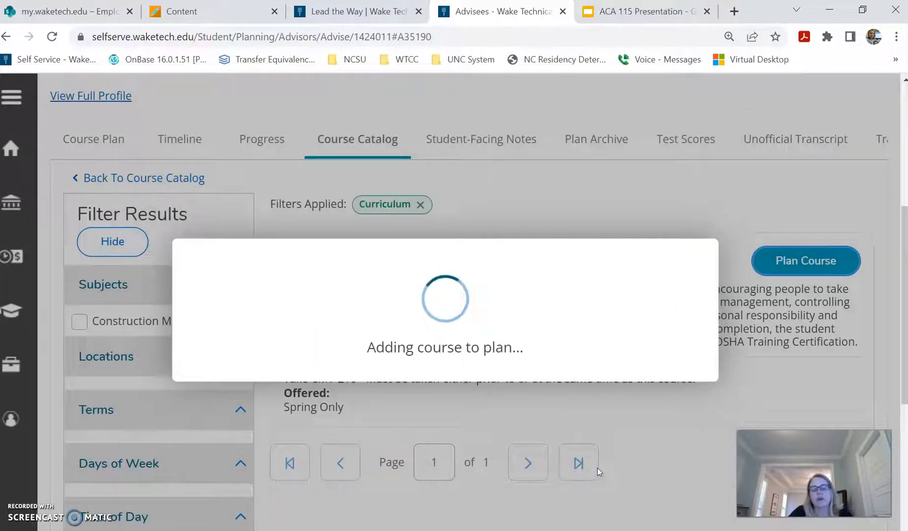
mouse_move(570, 230)
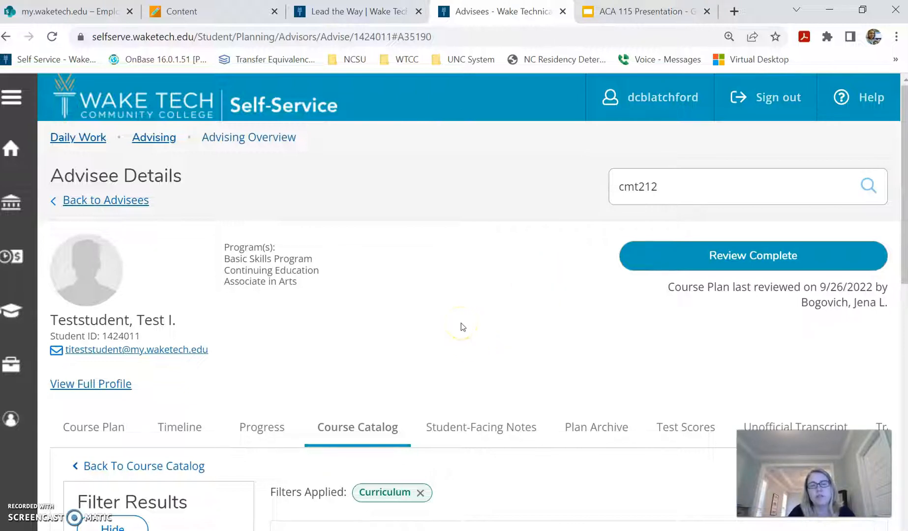
mouse_move(440, 322)
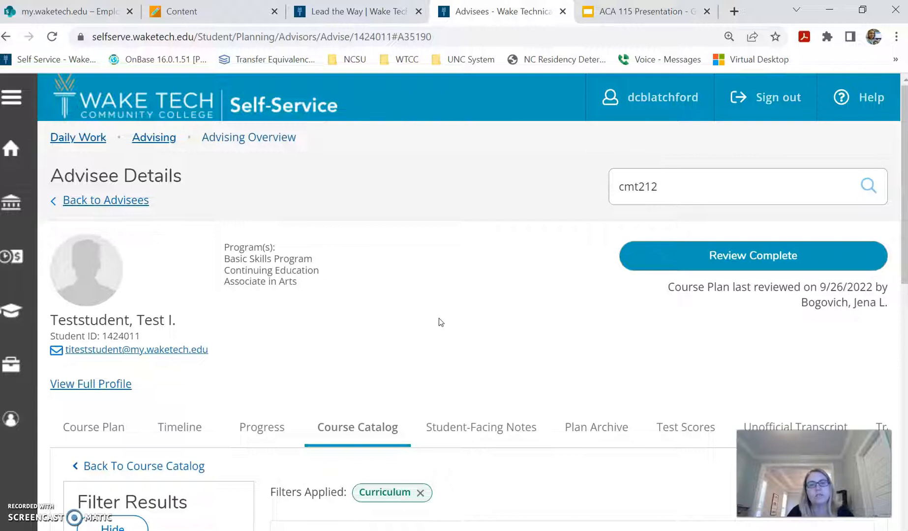
- Show the advisee's Timeline of planned courses, Fall 2022 through Summer 2023
scroll(down, 3)
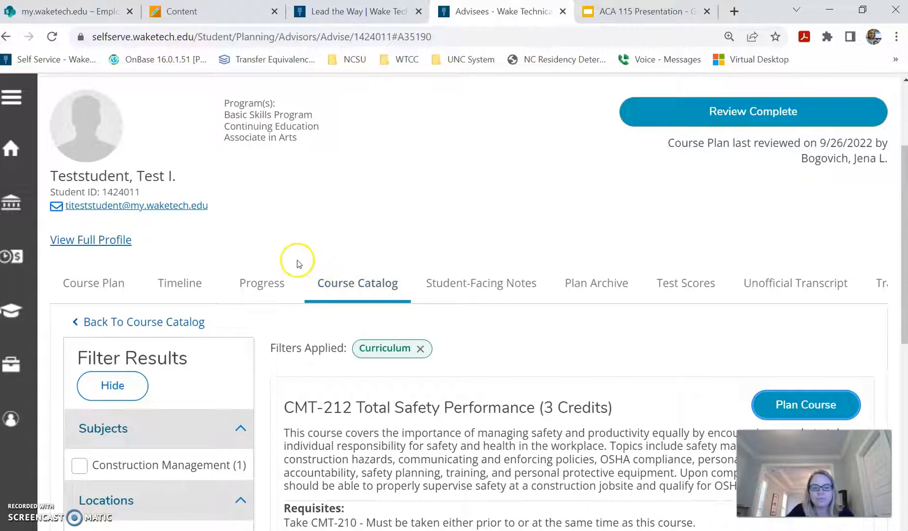
scroll(up, 3)
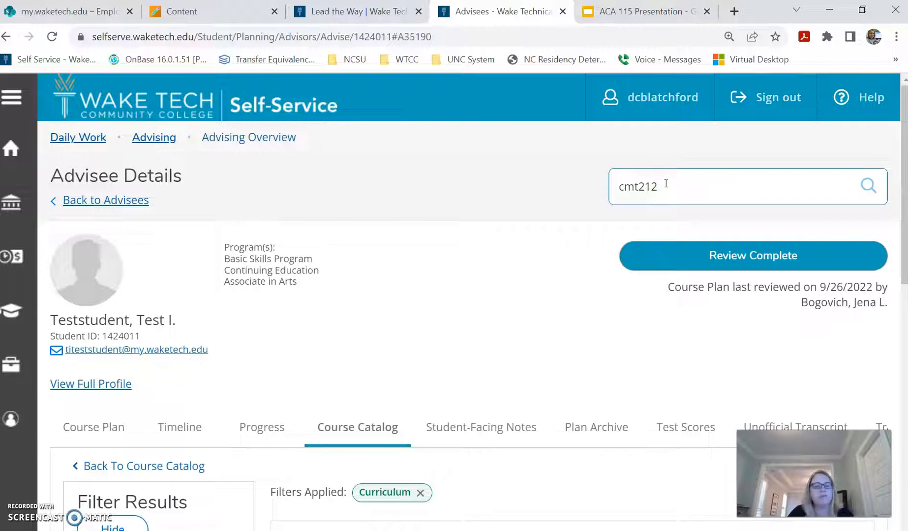
click(179, 426)
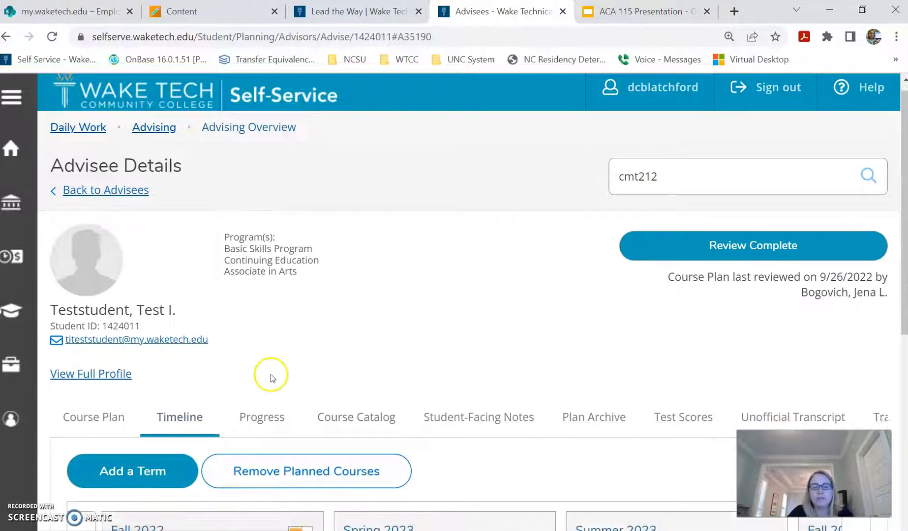
scroll(down, 3)
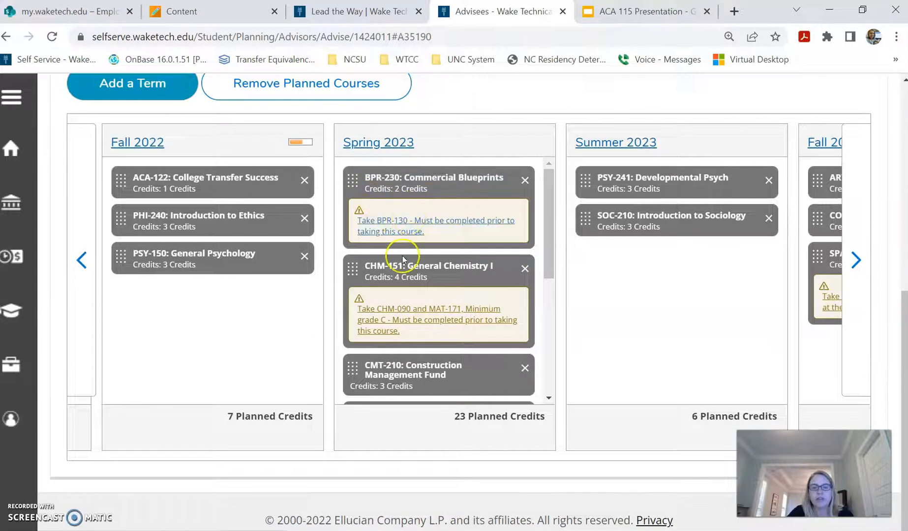
scroll(down, 3)
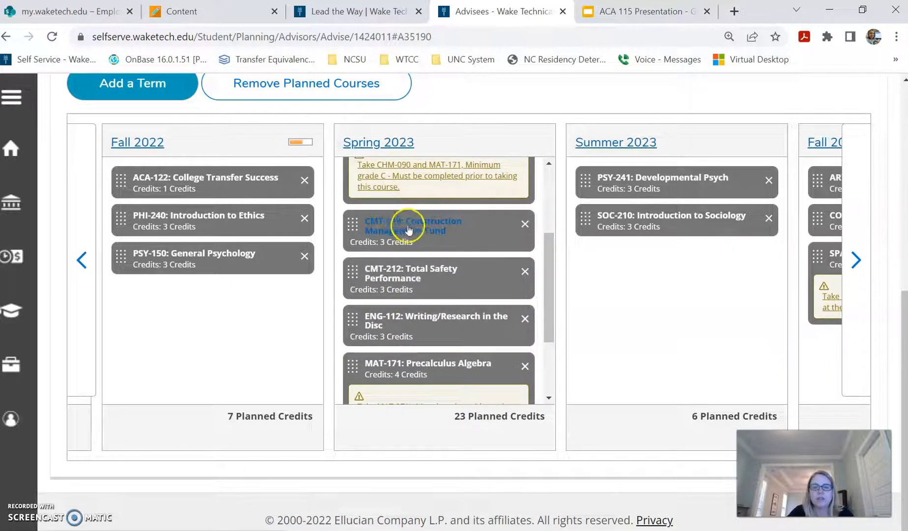
mouse_move(399, 268)
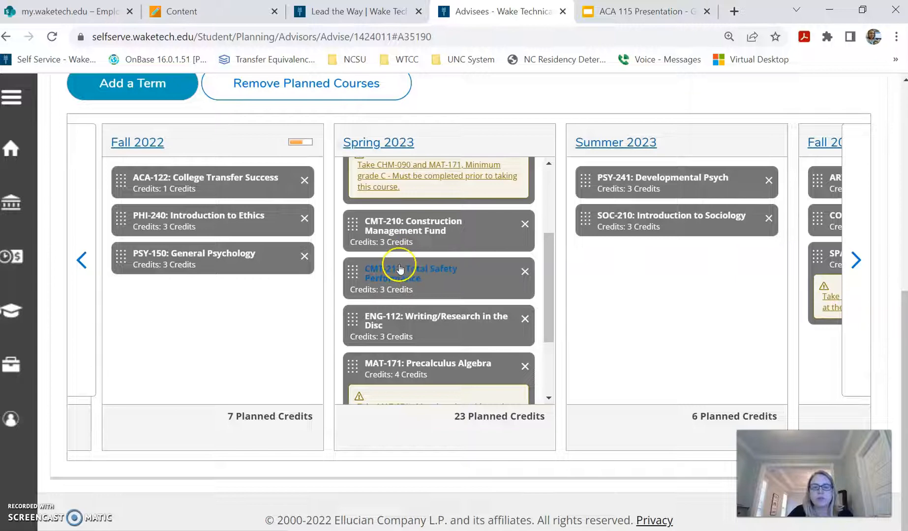
mouse_move(893, 289)
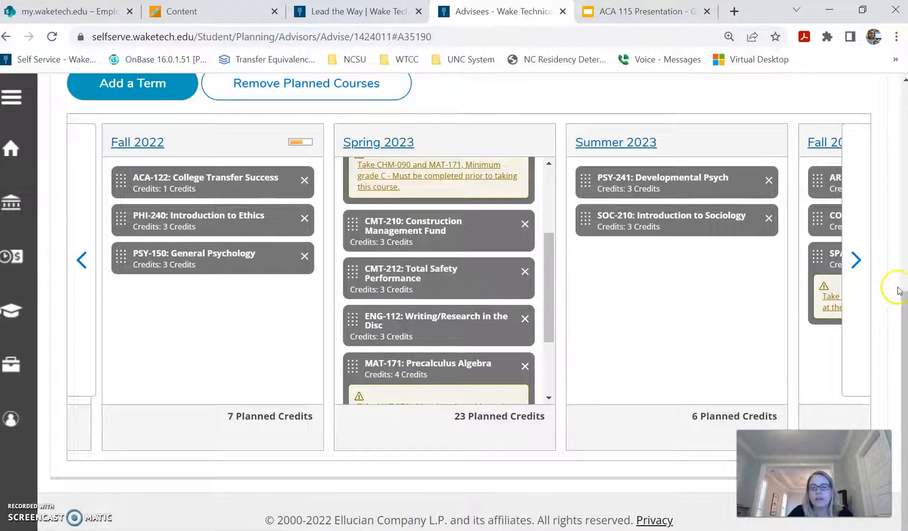
scroll(up, 3)
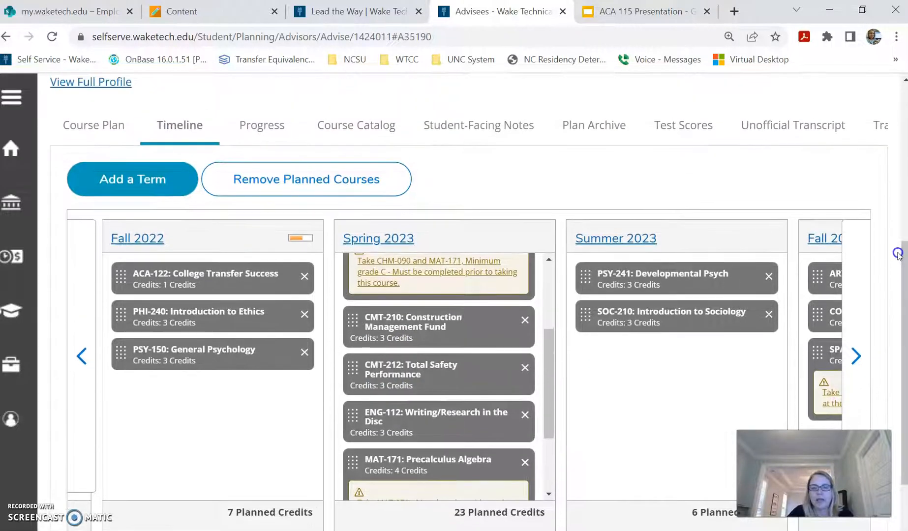
scroll(up, 3)
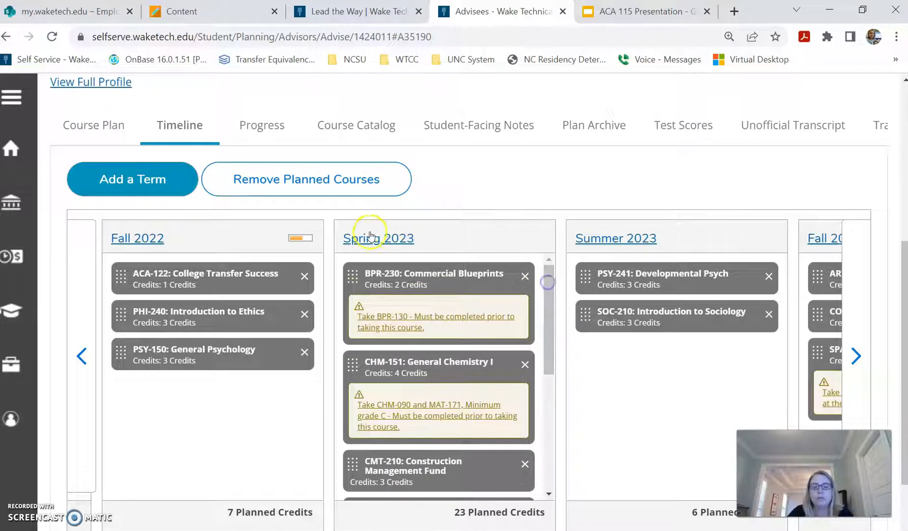
mouse_move(427, 410)
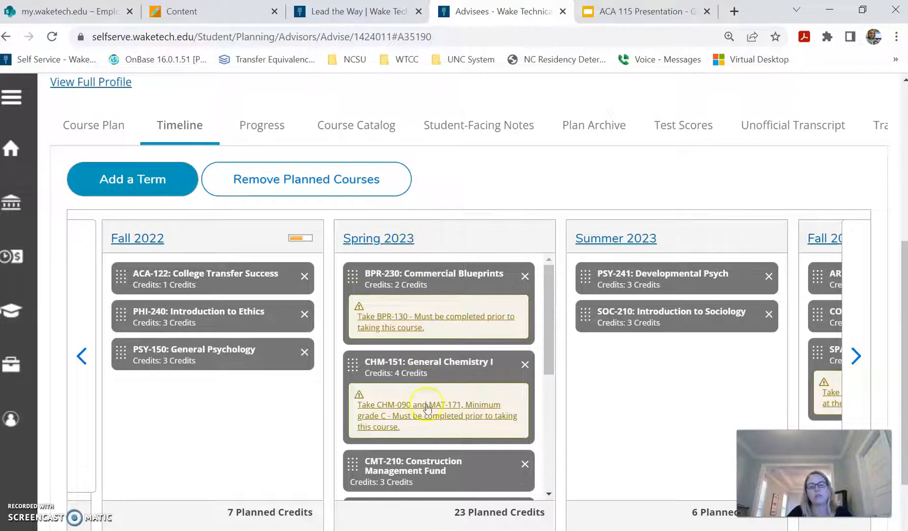
mouse_move(427, 248)
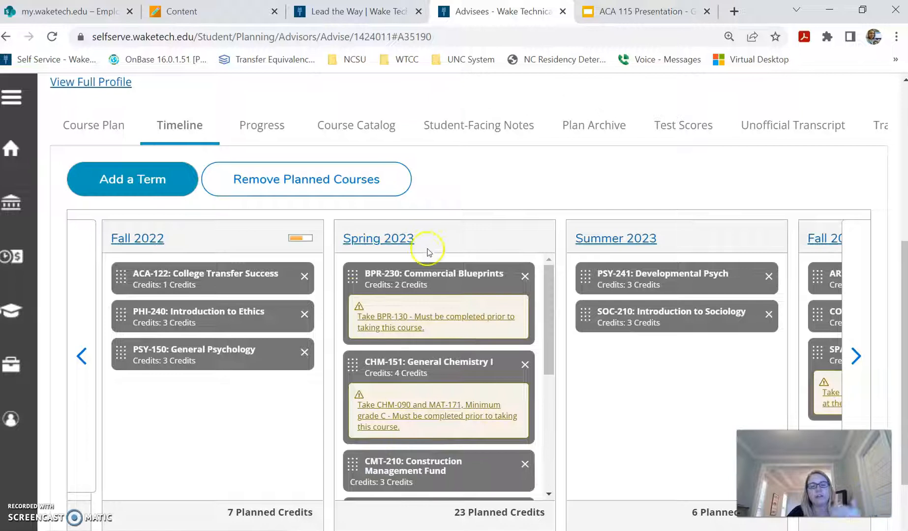
mouse_move(438, 442)
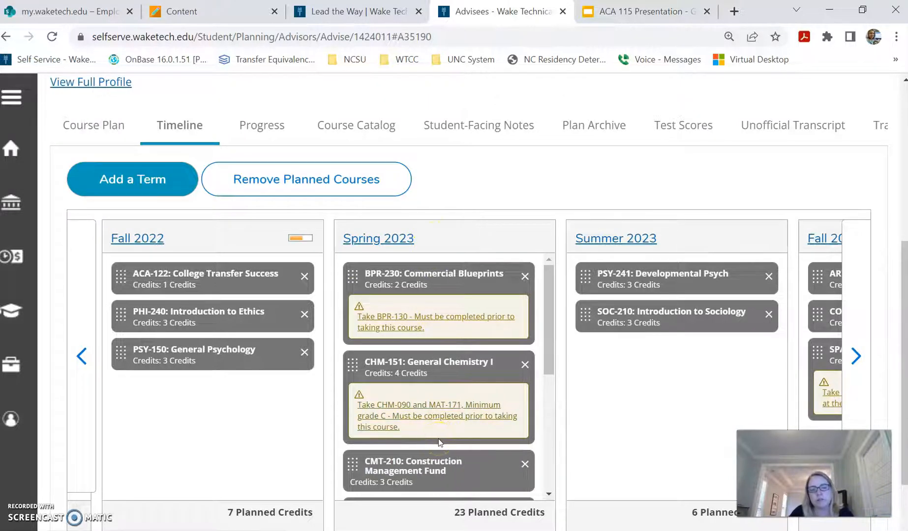
mouse_move(193, 206)
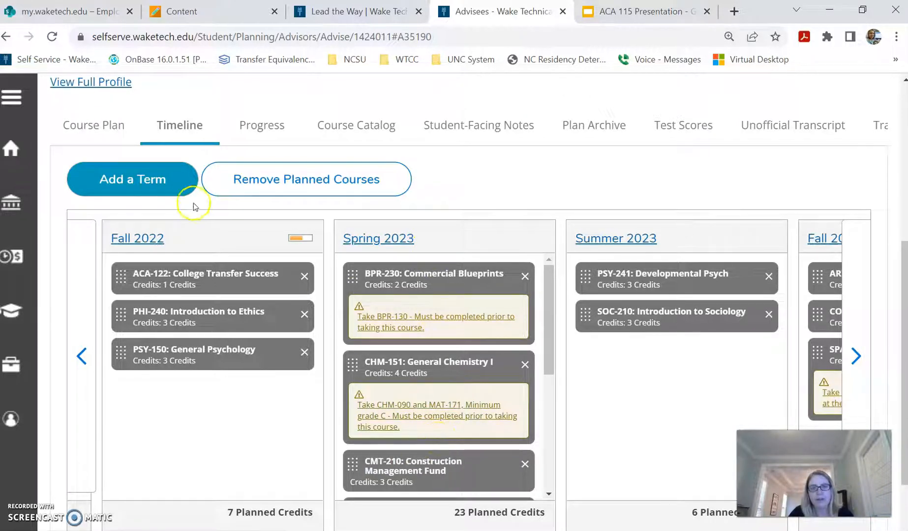
mouse_move(894, 246)
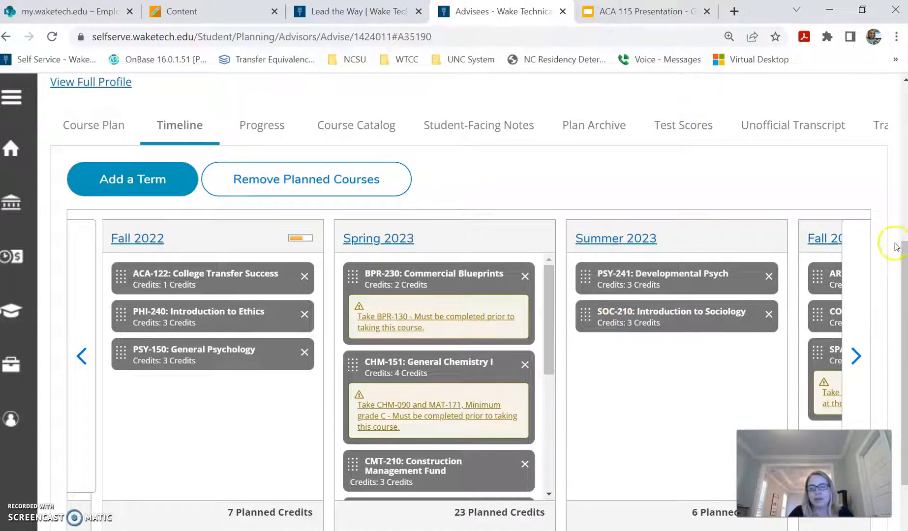
mouse_move(900, 340)
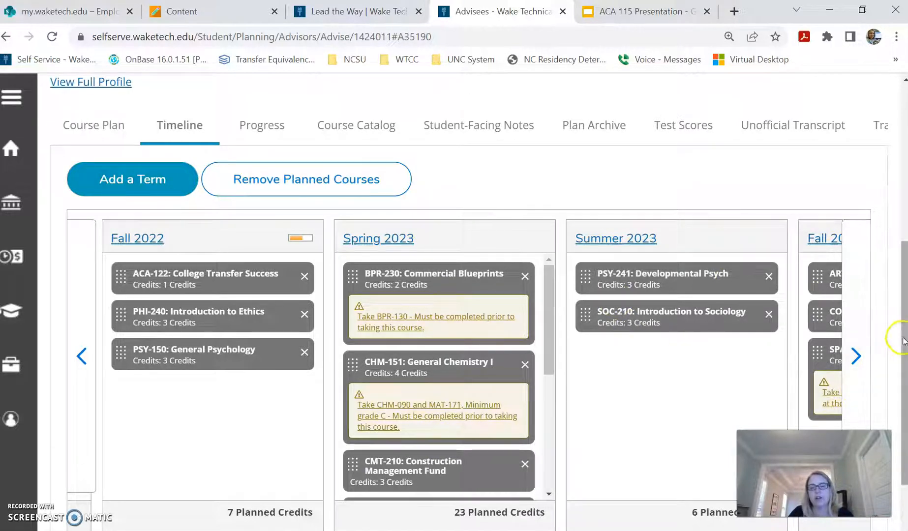
scroll(up, 3)
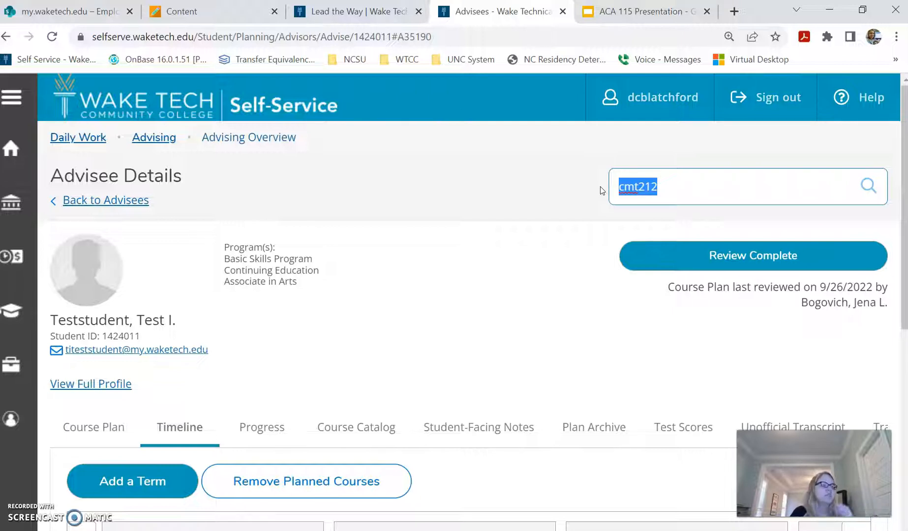
- Search for 'eng 111' and start planning ENG-111 Writing and Inquiry
text(eng 111)
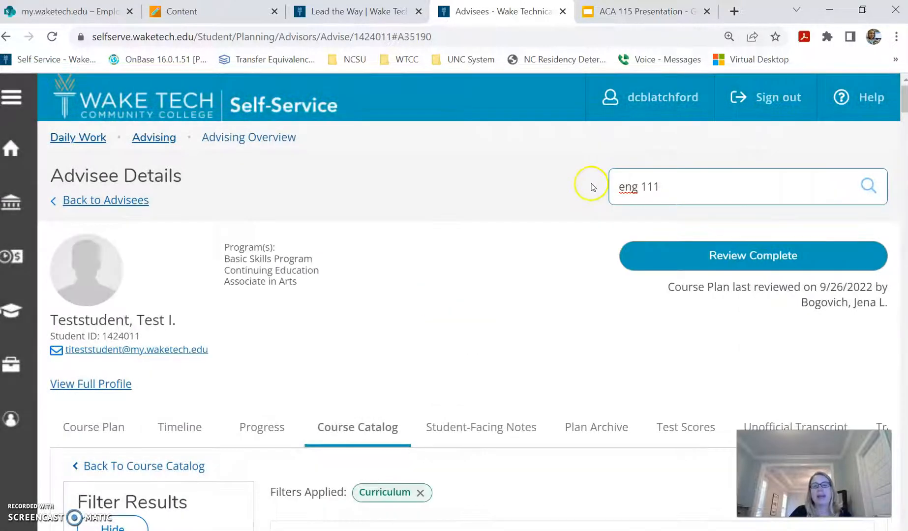
mouse_move(376, 311)
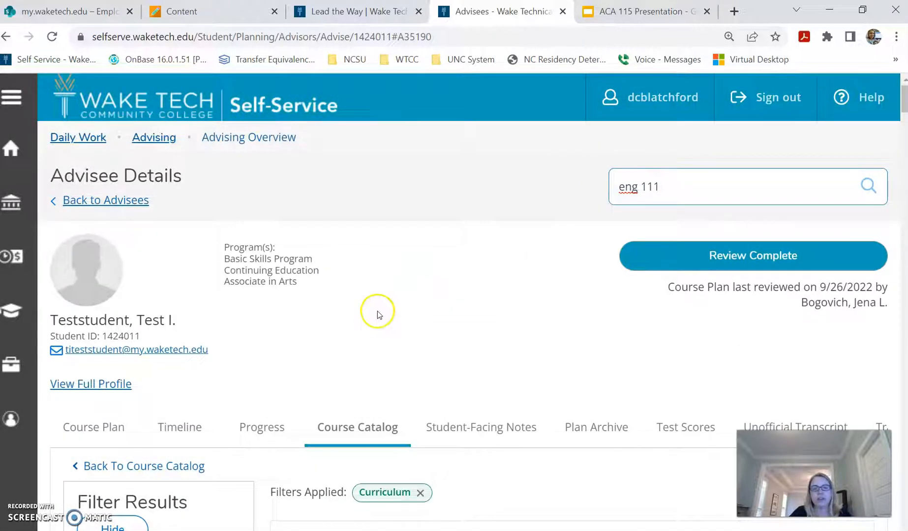
mouse_move(403, 302)
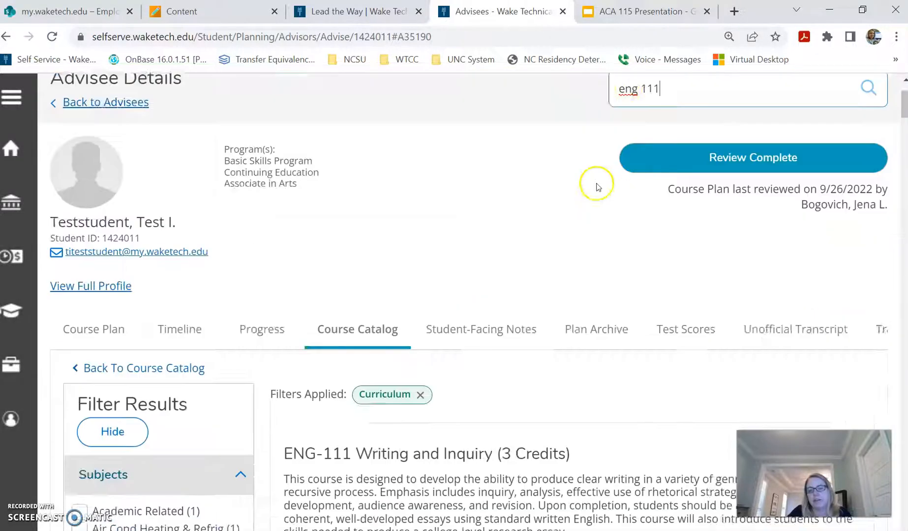
click(426, 453)
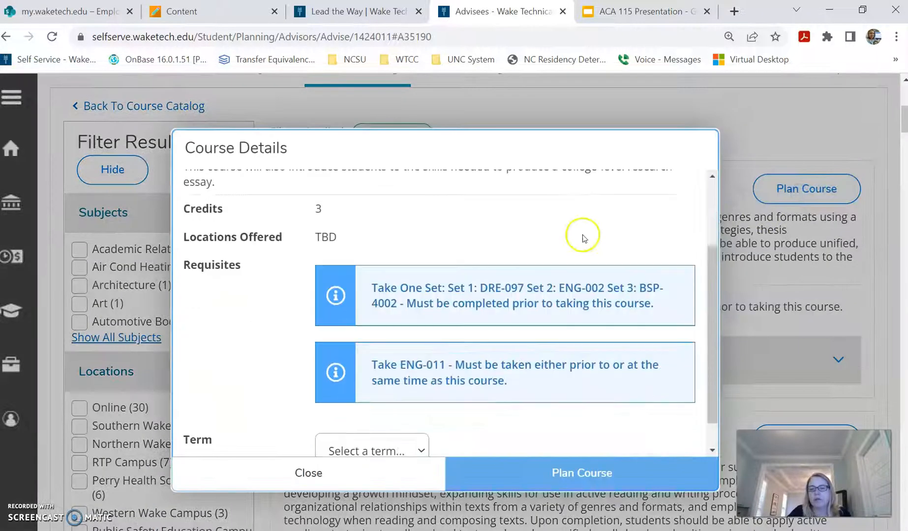
- Dismiss the ENG-111 details without picking a term and return to the Advisee Details header
click(371, 451)
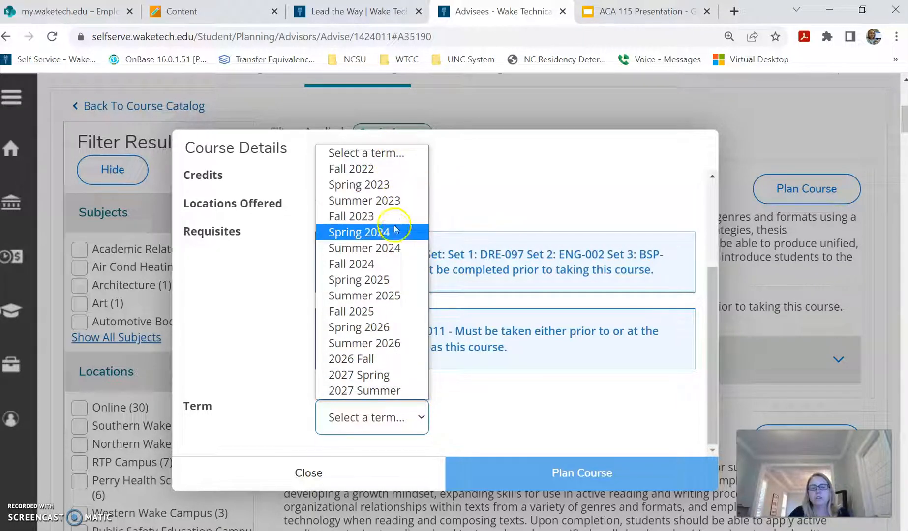
click(308, 473)
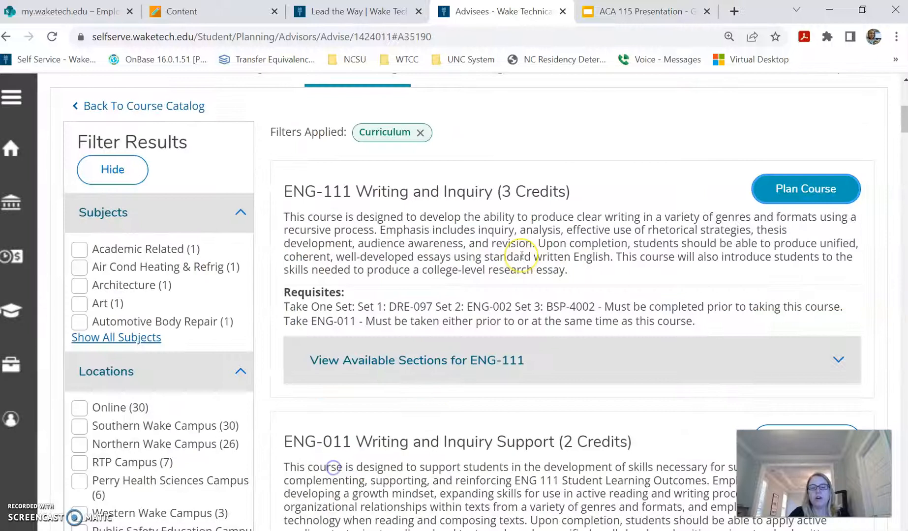
mouse_move(520, 256)
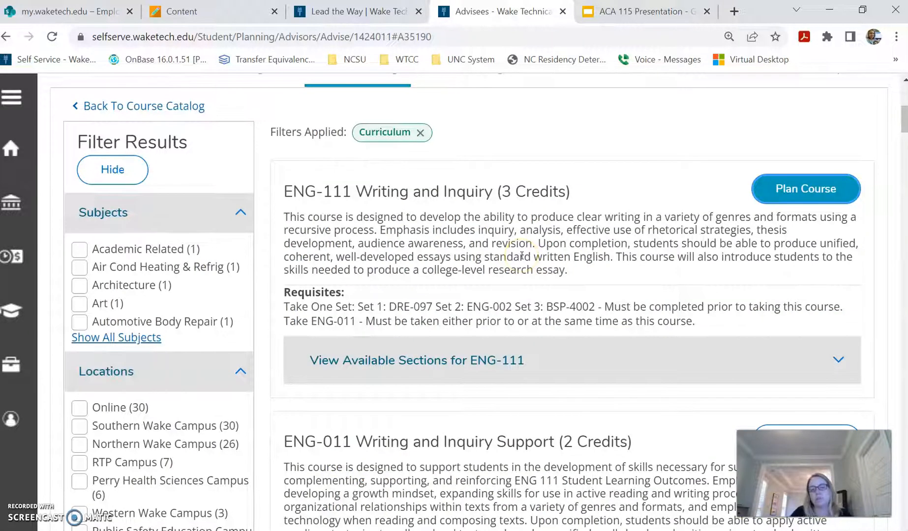
scroll(up, 3)
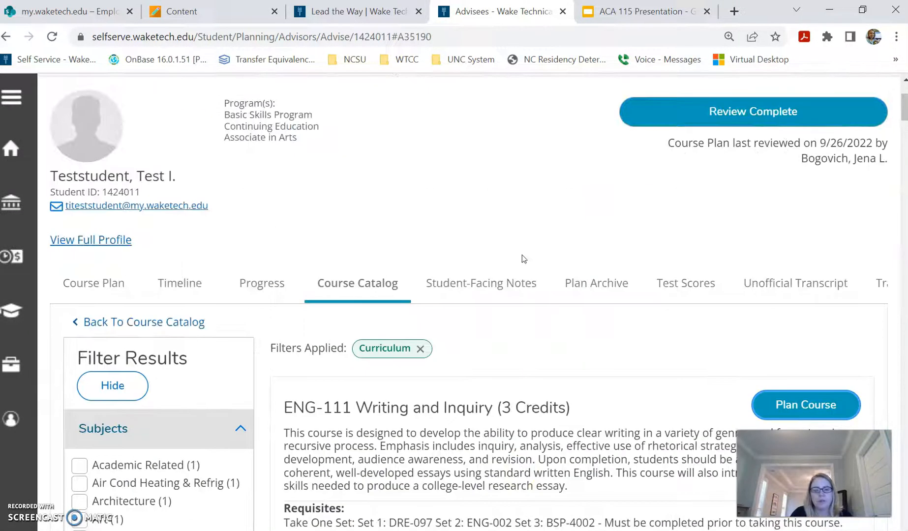
scroll(up, 3)
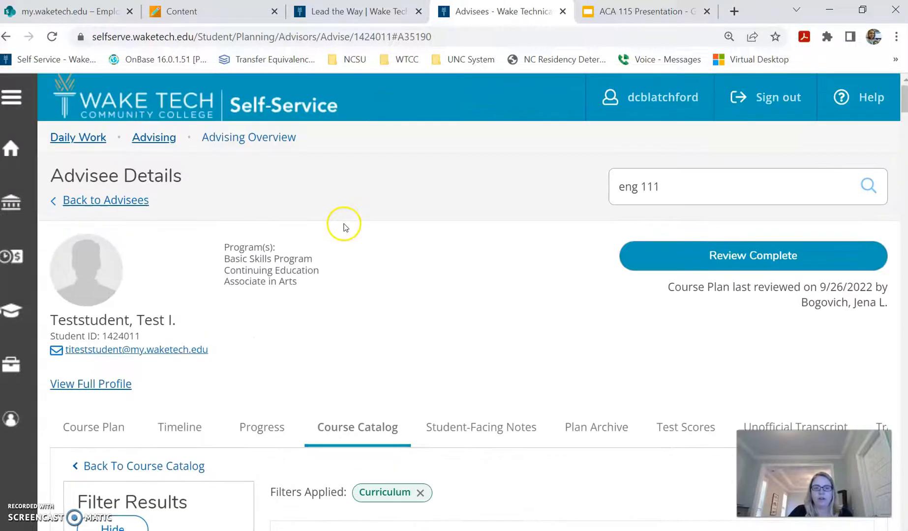
mouse_move(165, 170)
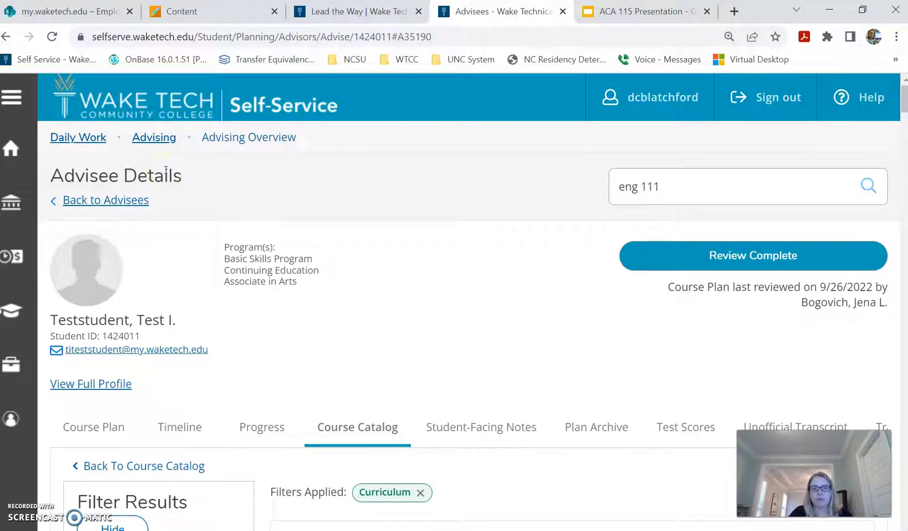
mouse_move(261, 427)
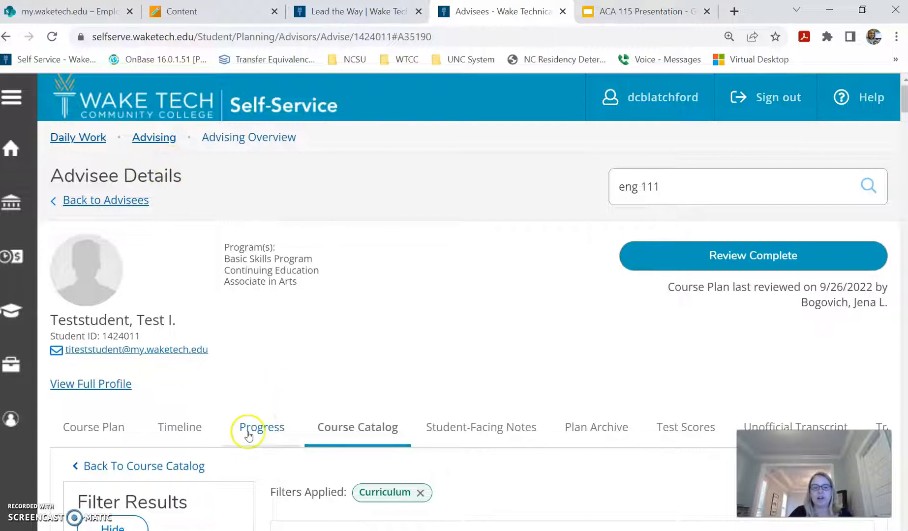
- Show the Progress view for A35190 Construction Management Technology down to At a Glance
click(261, 427)
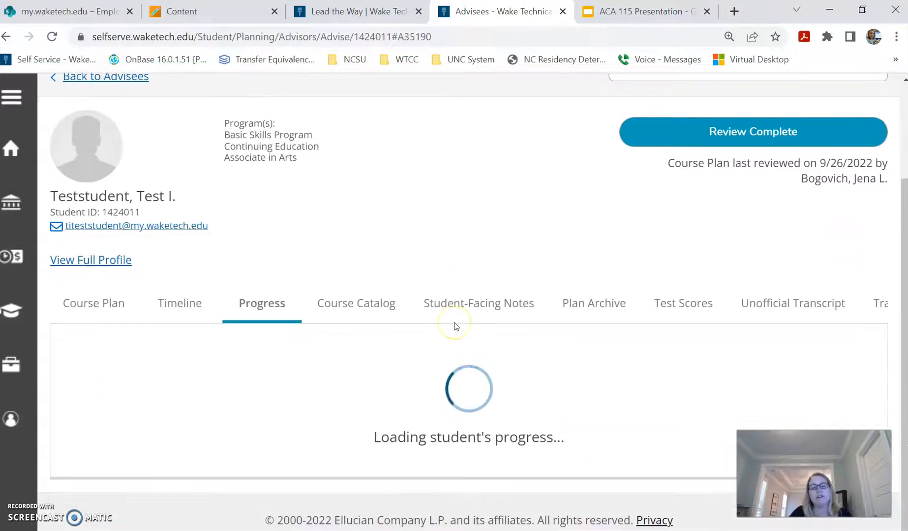
mouse_move(455, 325)
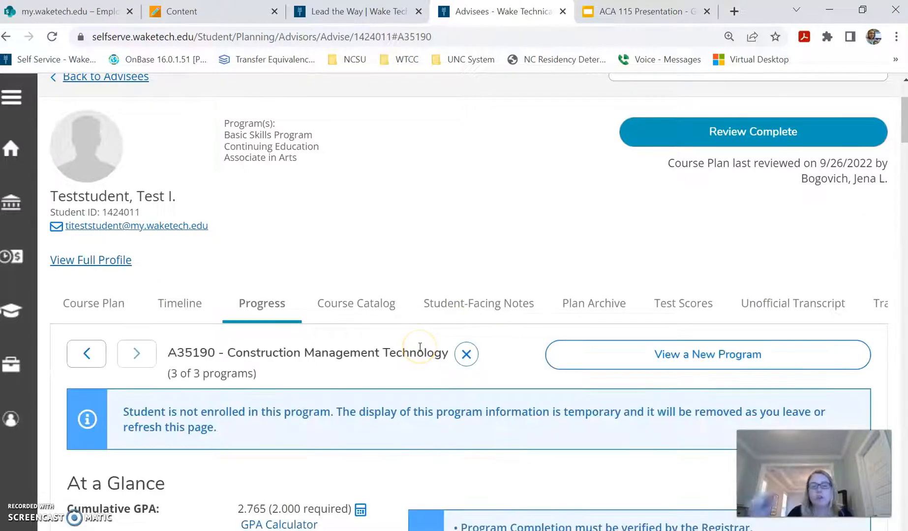
double_click(307, 353)
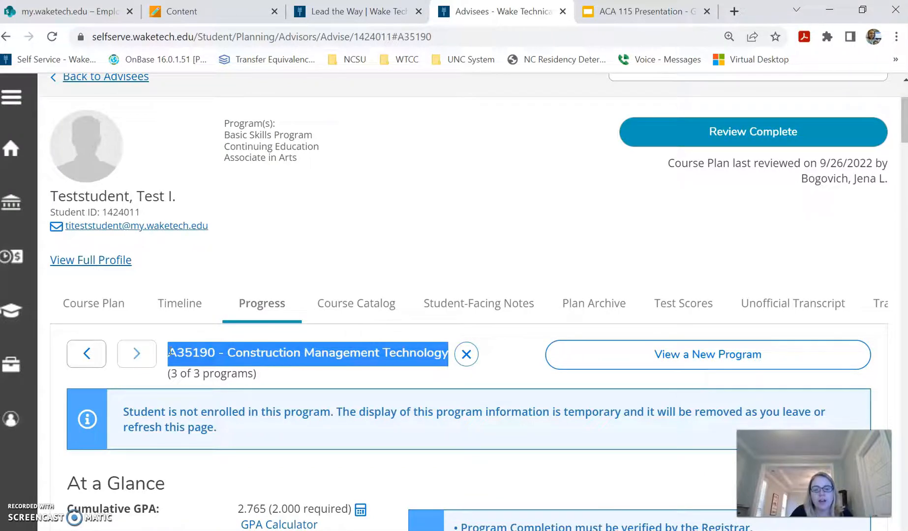
scroll(down, 3)
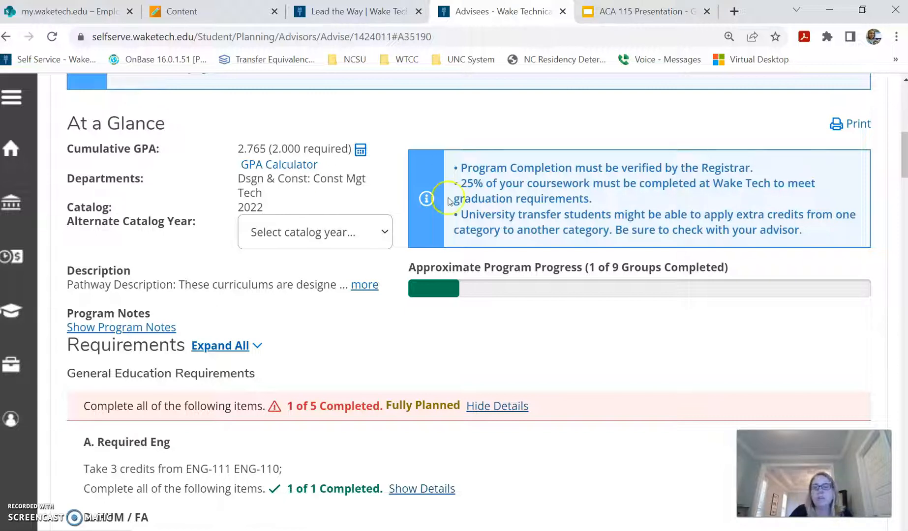
scroll(down, 3)
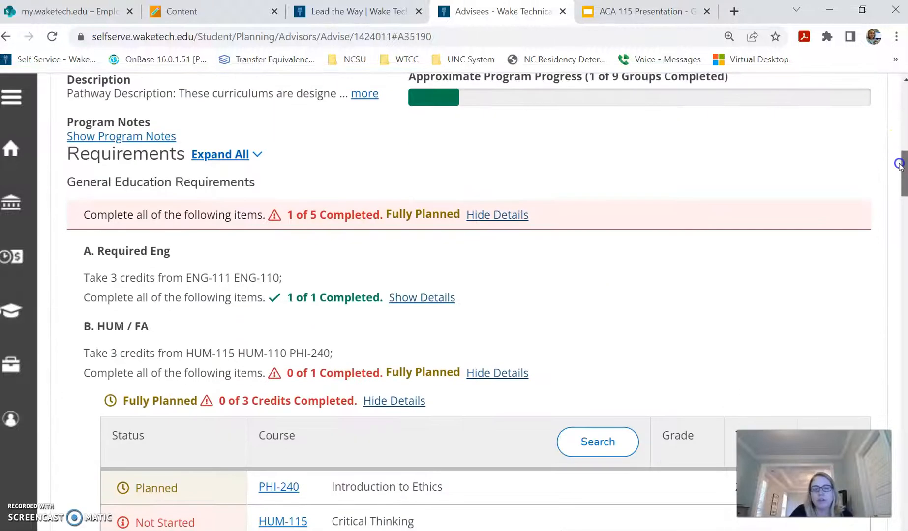
scroll(down, 3)
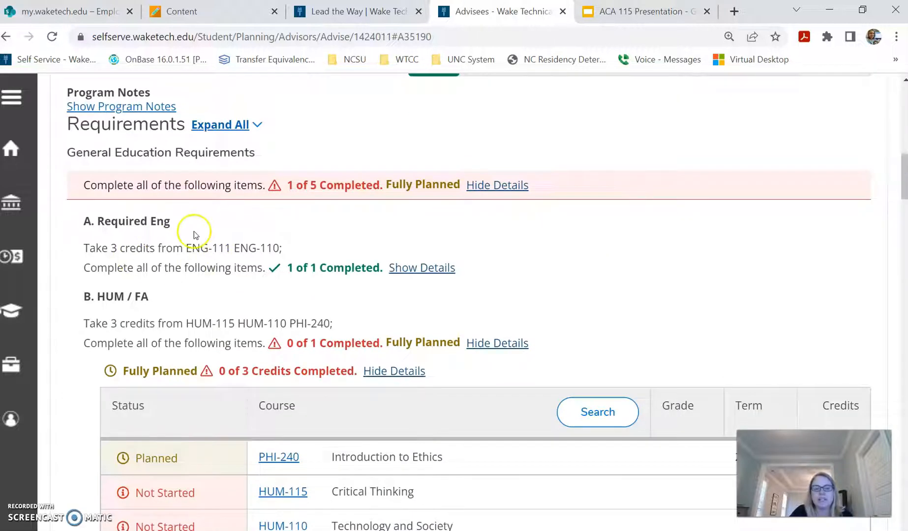
mouse_move(194, 234)
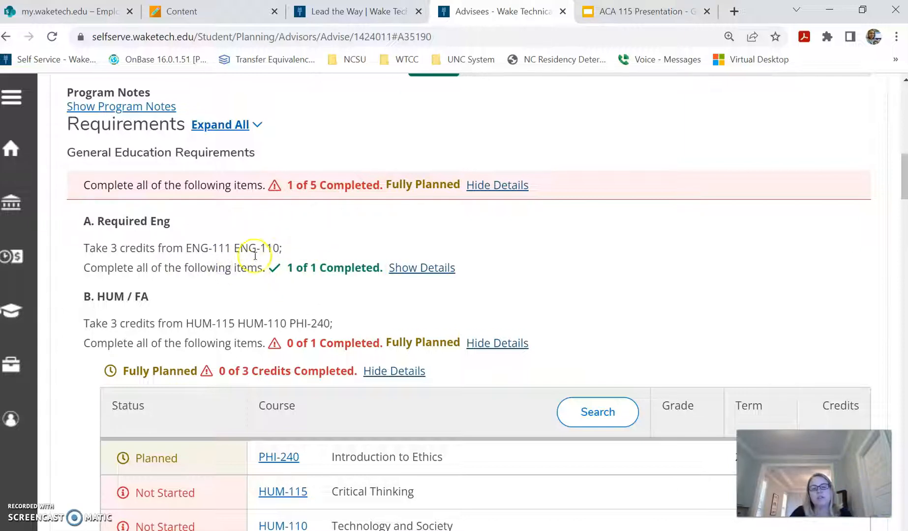
mouse_move(307, 248)
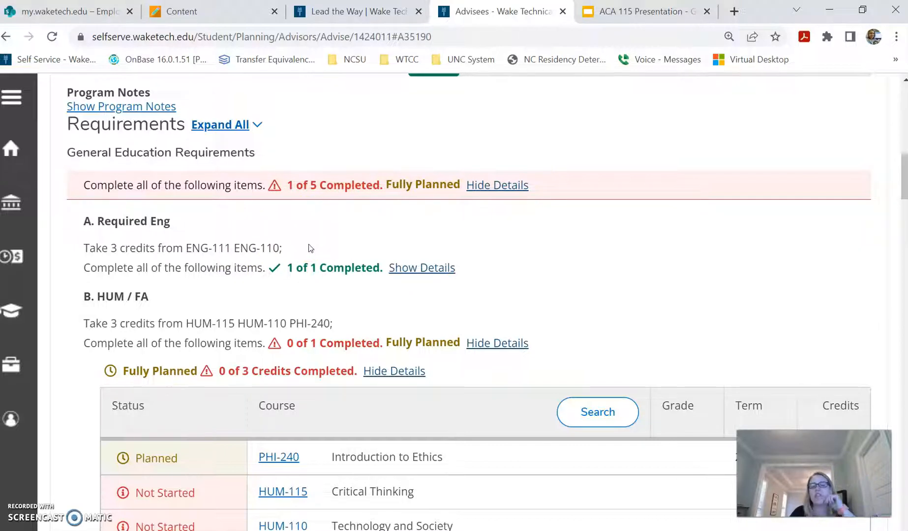
scroll(down, 3)
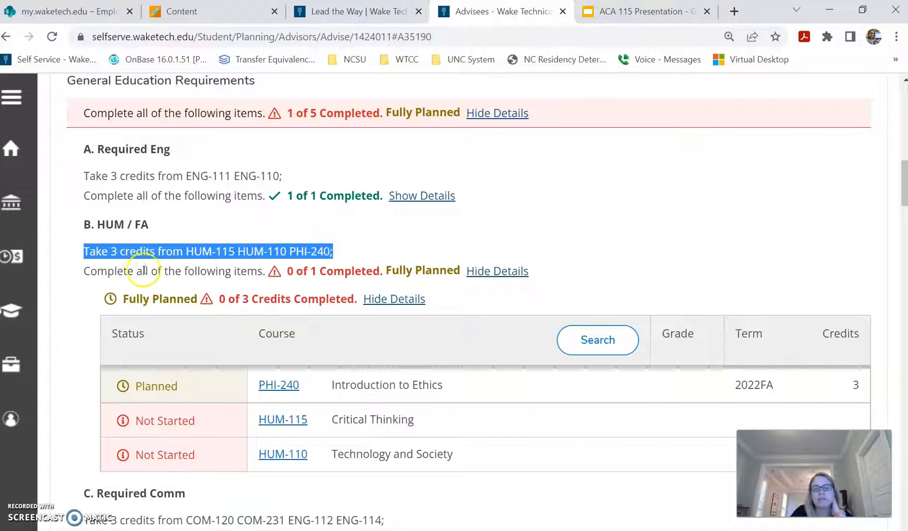
scroll(down, 3)
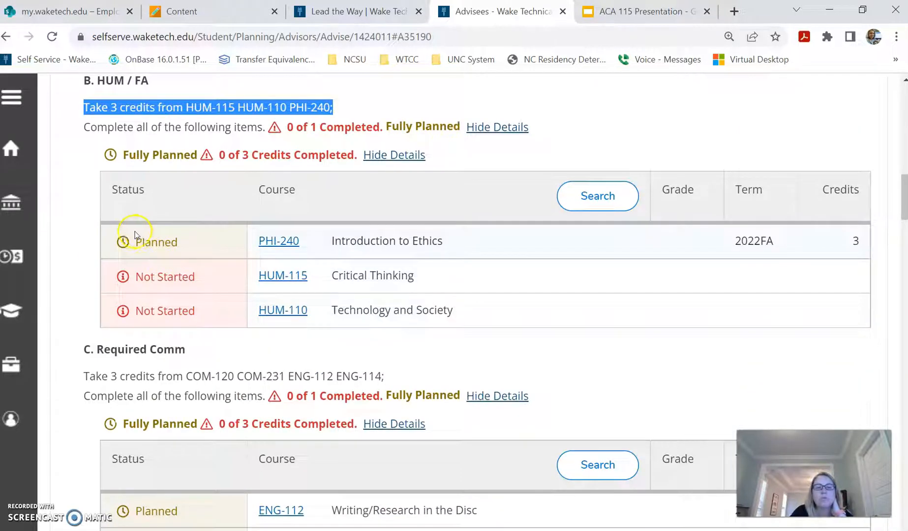
mouse_move(323, 236)
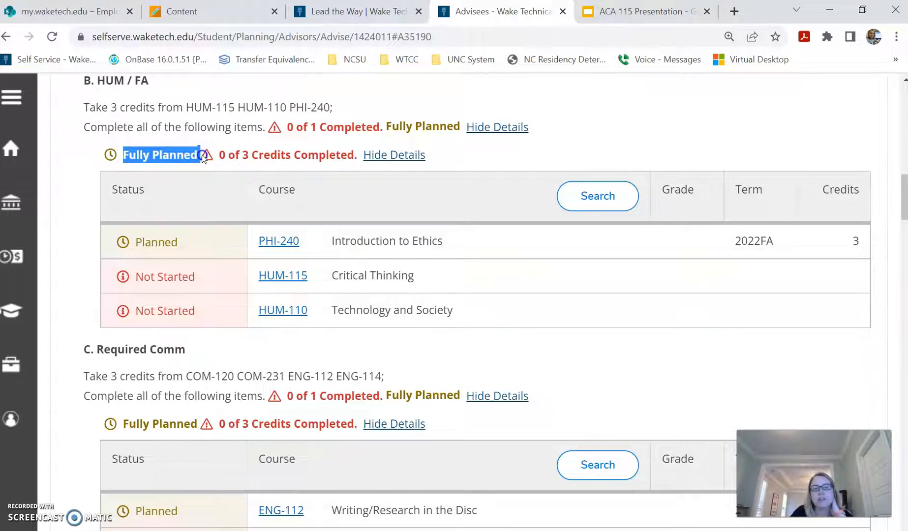
scroll(down, 3)
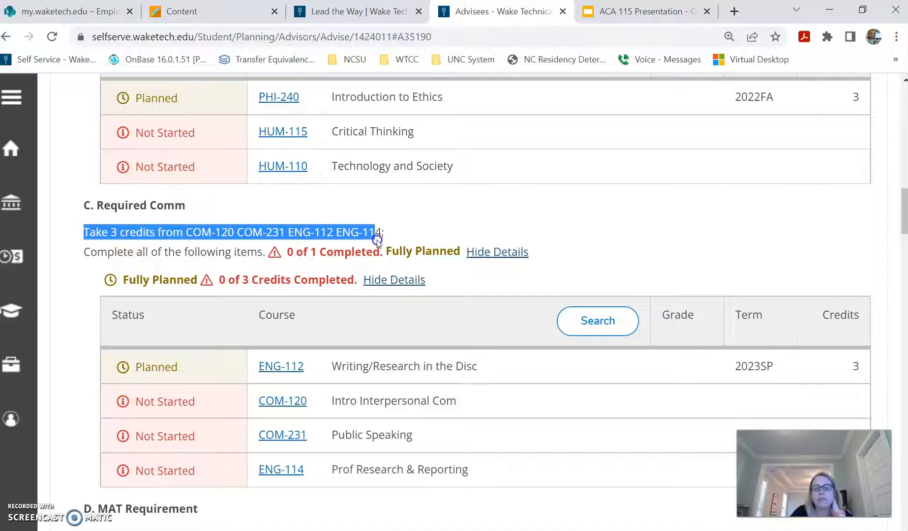
scroll(down, 3)
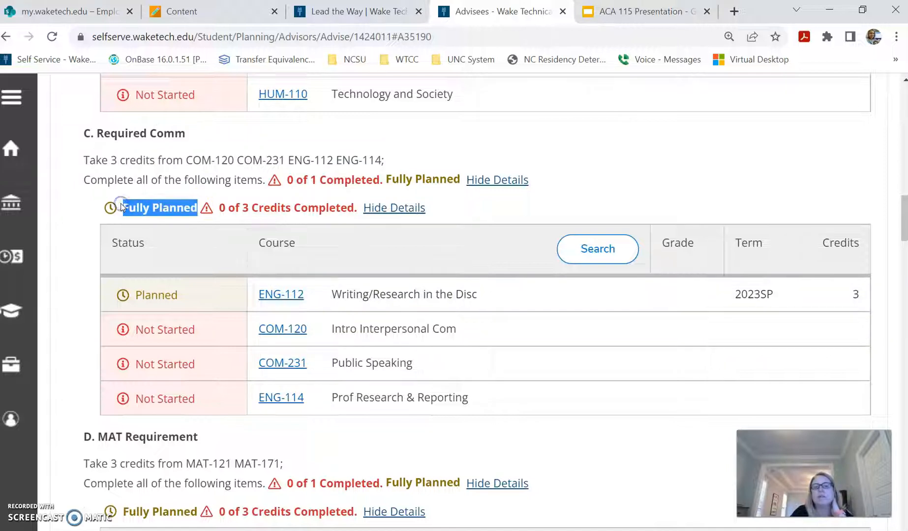
scroll(down, 3)
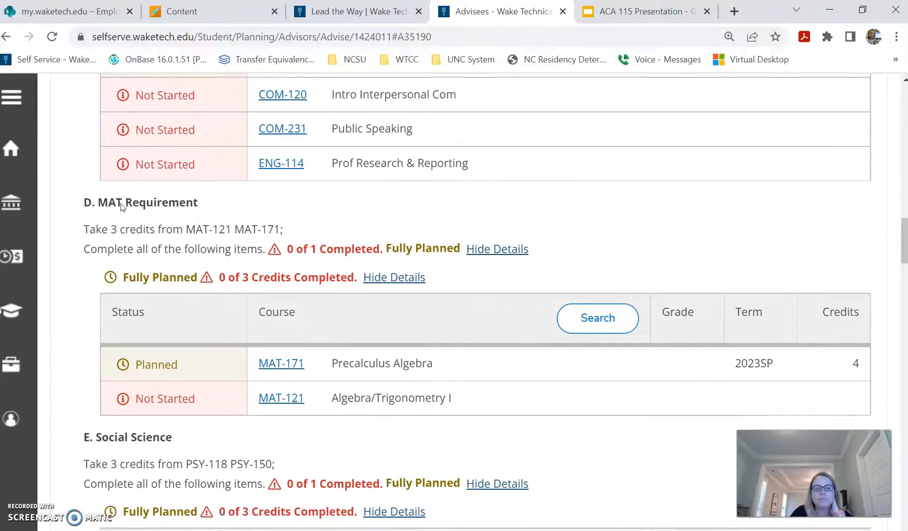
scroll(down, 3)
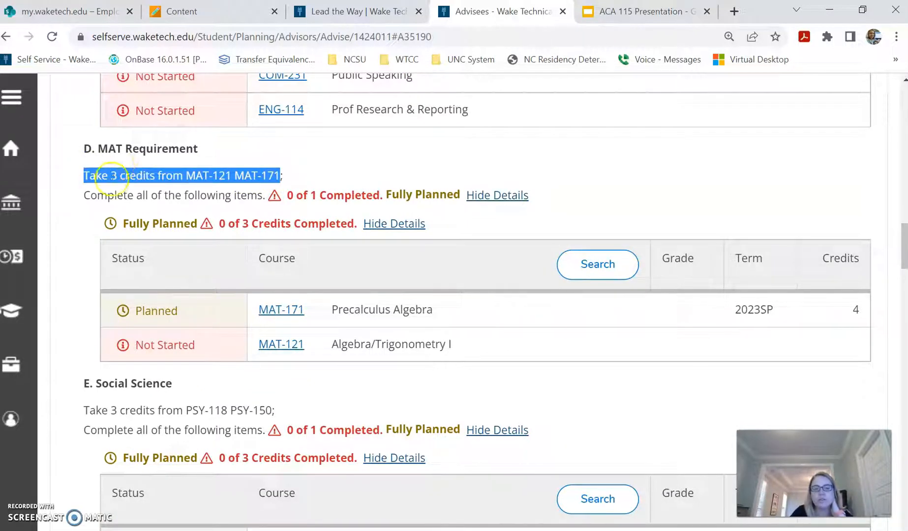
mouse_move(824, 341)
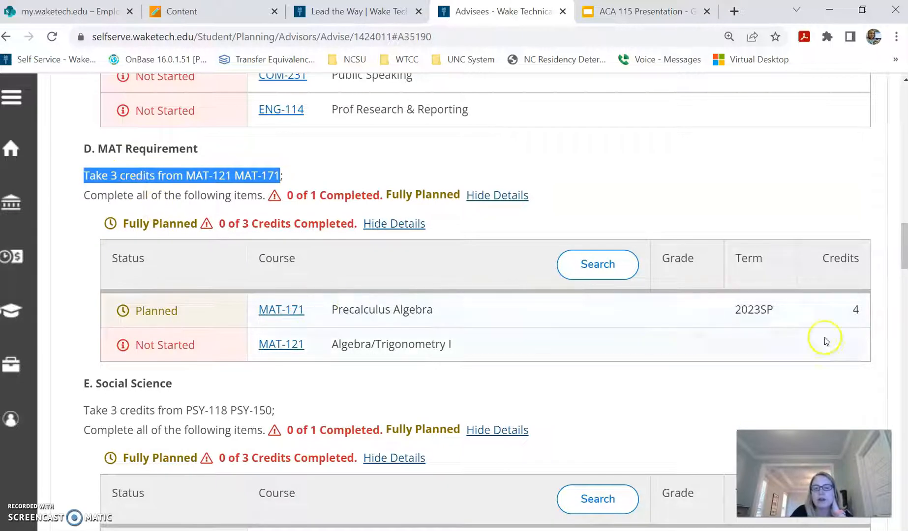
mouse_move(206, 198)
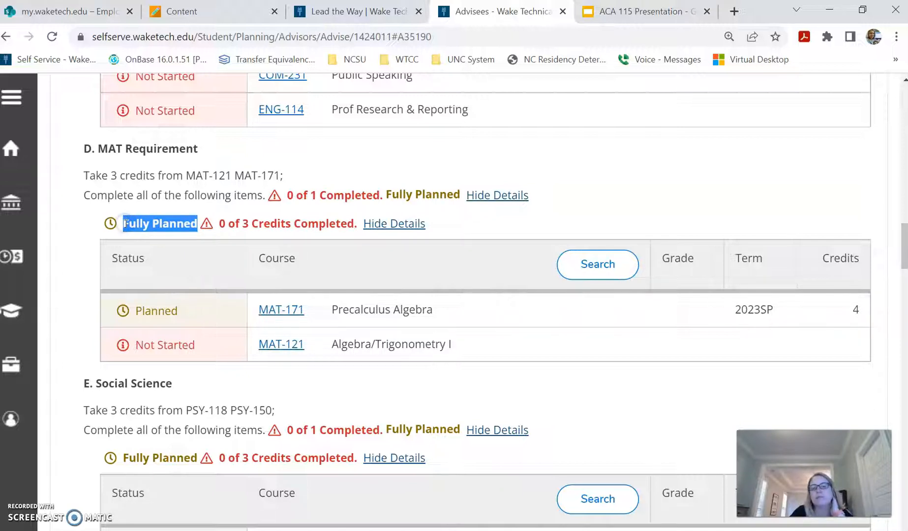
scroll(down, 3)
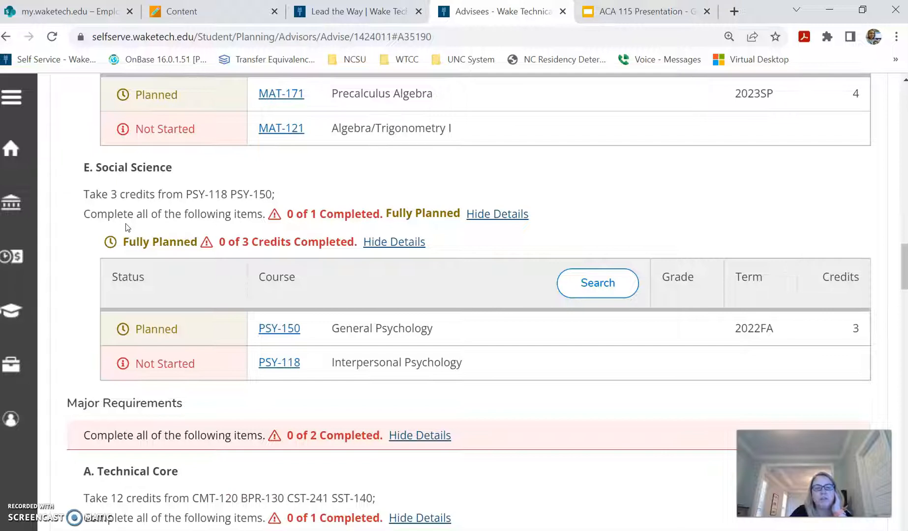
scroll(down, 3)
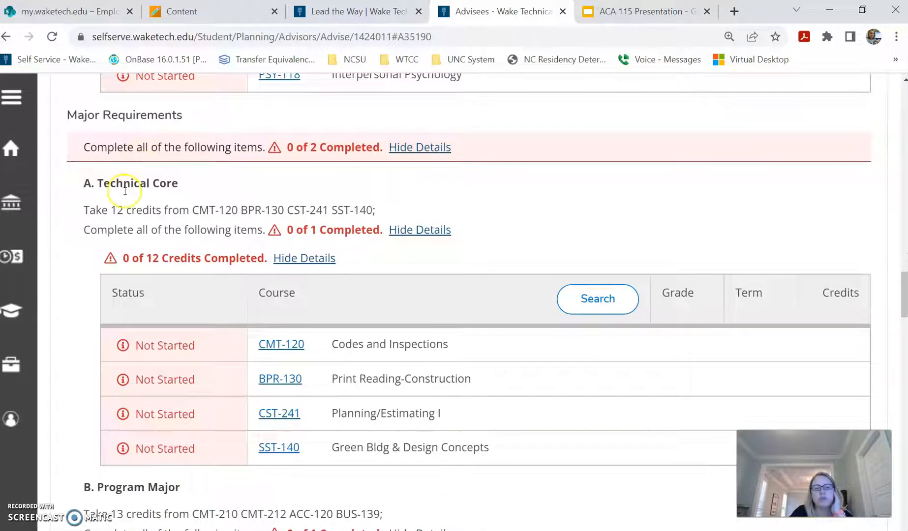
mouse_move(78, 217)
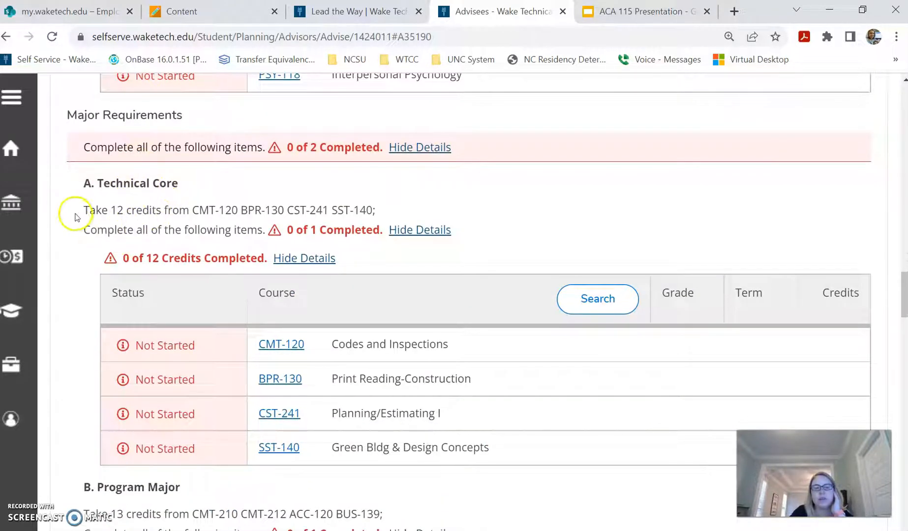
triple_click(229, 210)
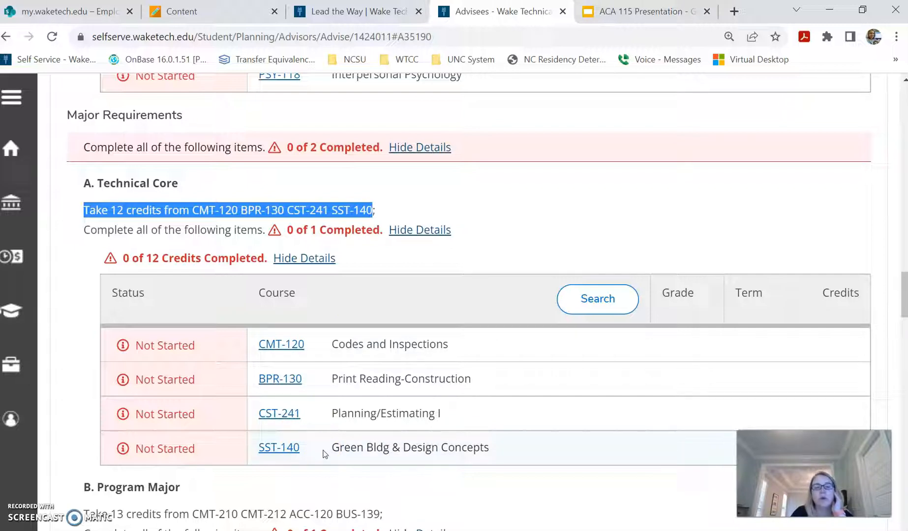
mouse_move(242, 287)
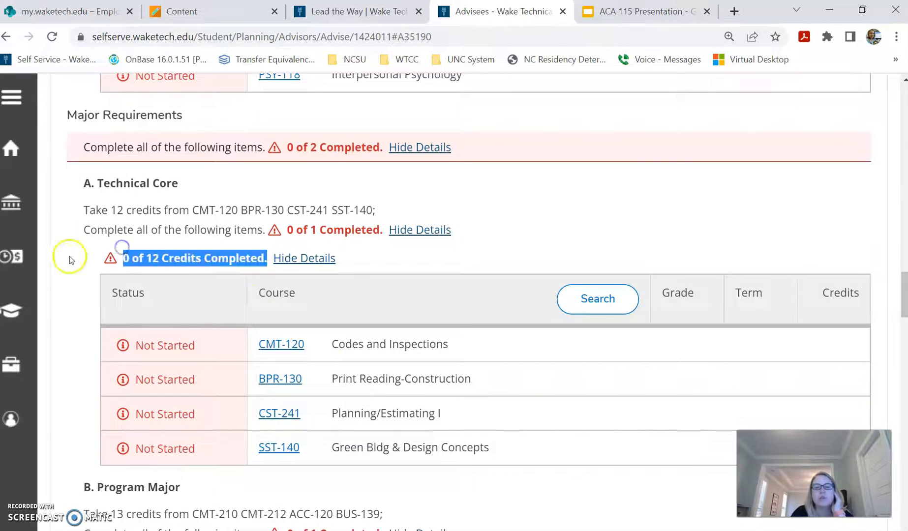
scroll(down, 3)
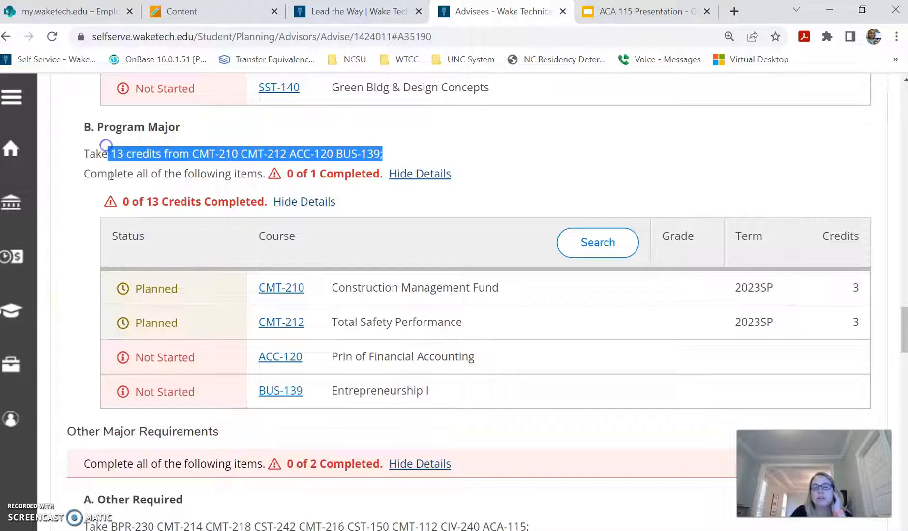
mouse_move(316, 342)
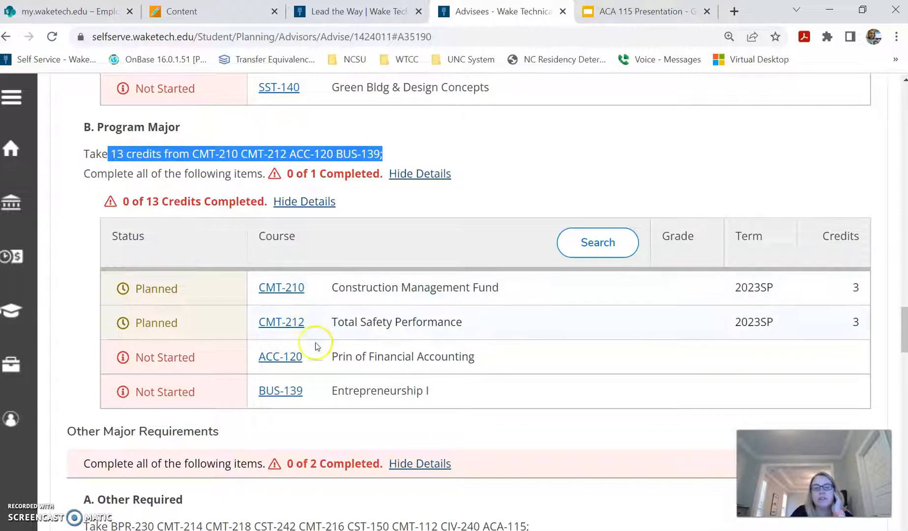
mouse_move(319, 246)
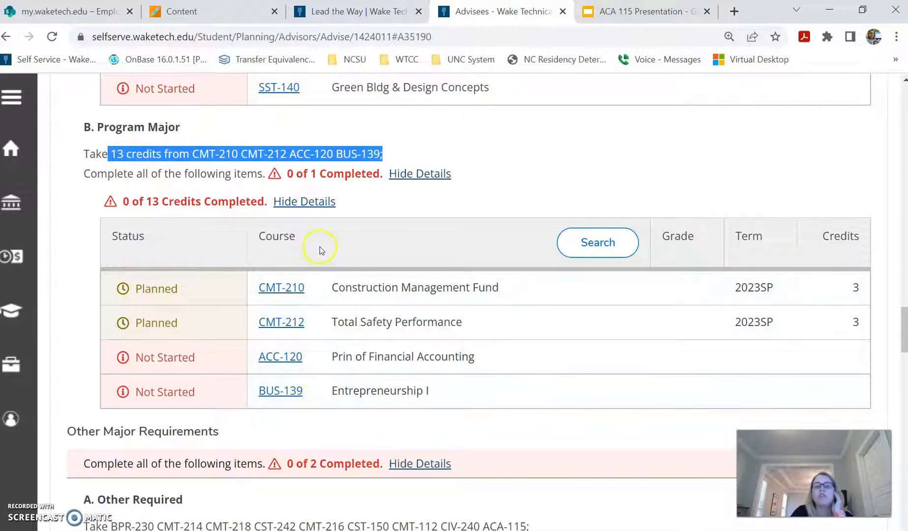
mouse_move(283, 246)
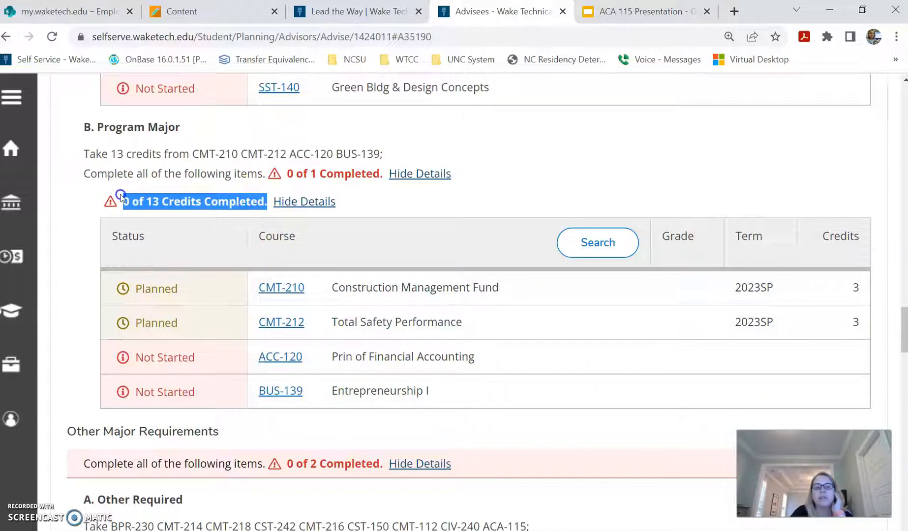
scroll(down, 3)
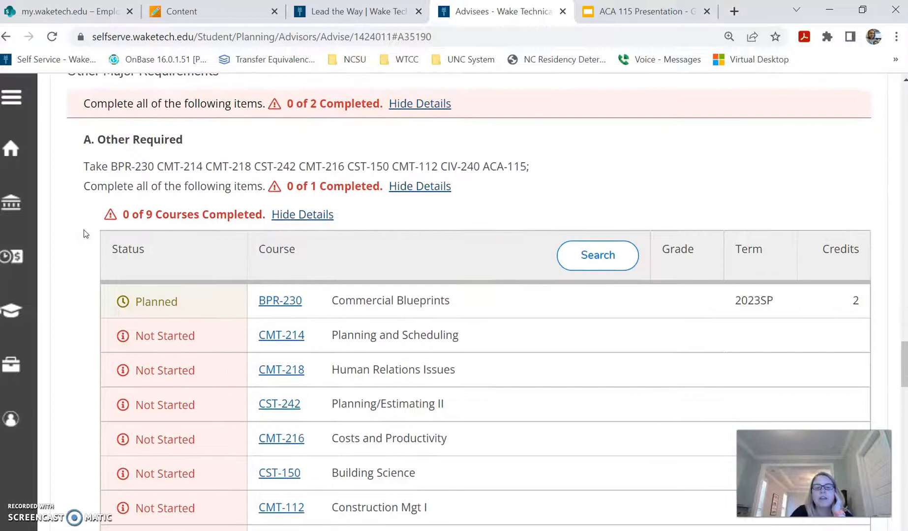
double_click(209, 214)
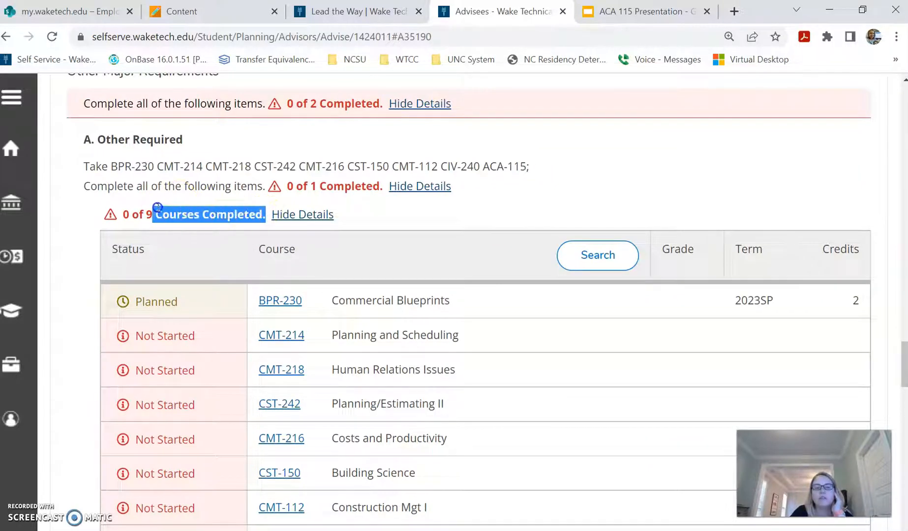
scroll(down, 3)
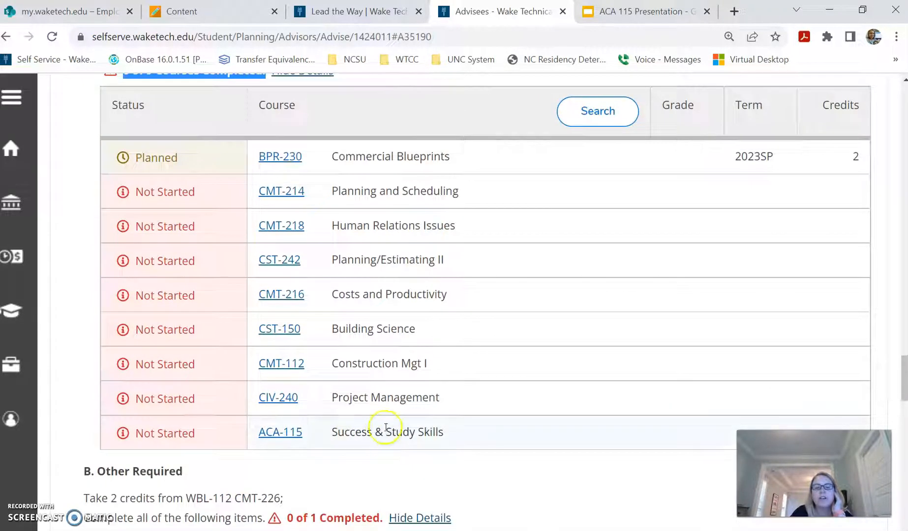
mouse_move(325, 433)
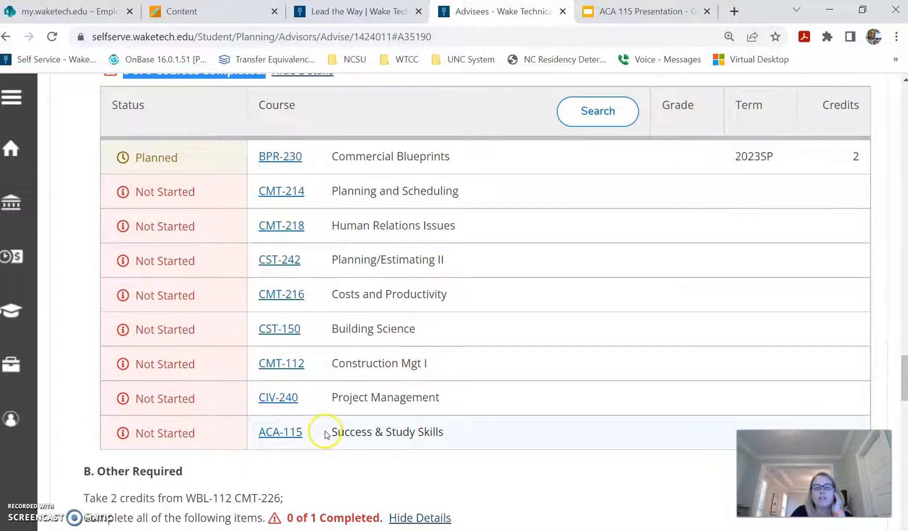
scroll(up, 3)
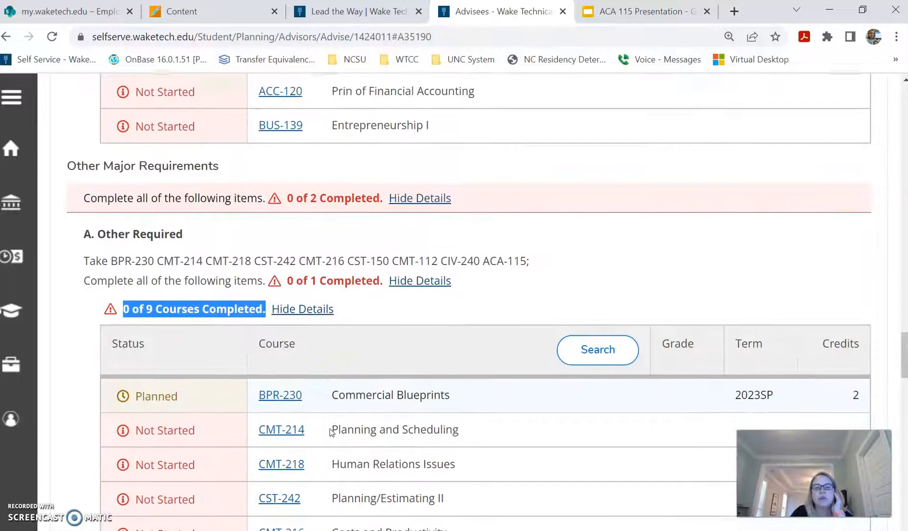
scroll(down, 3)
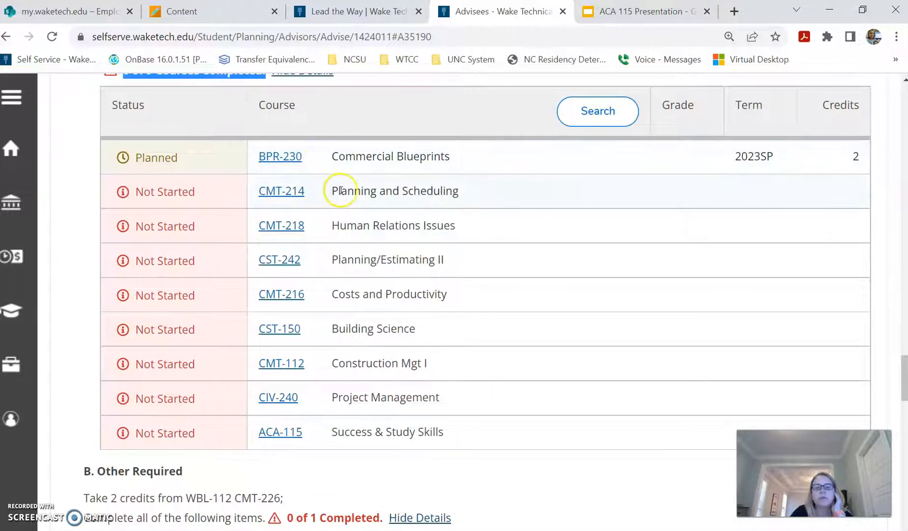
scroll(down, 3)
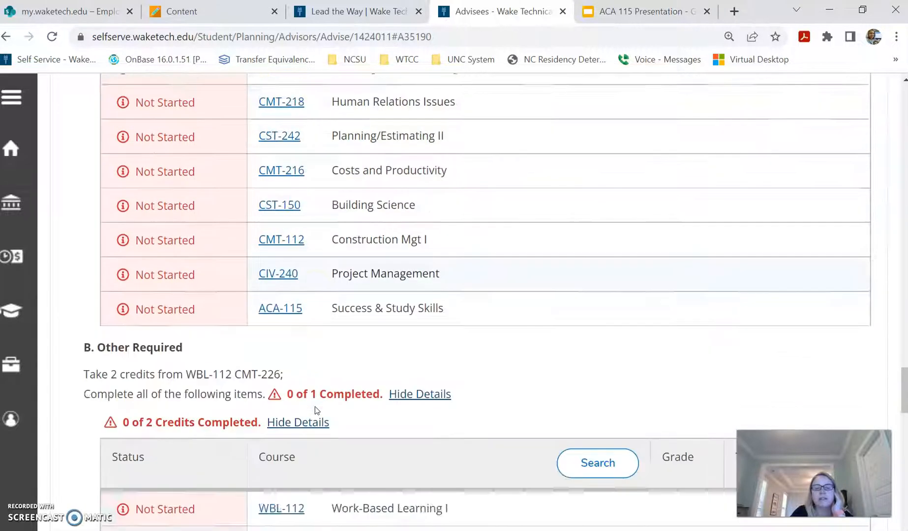
scroll(down, 3)
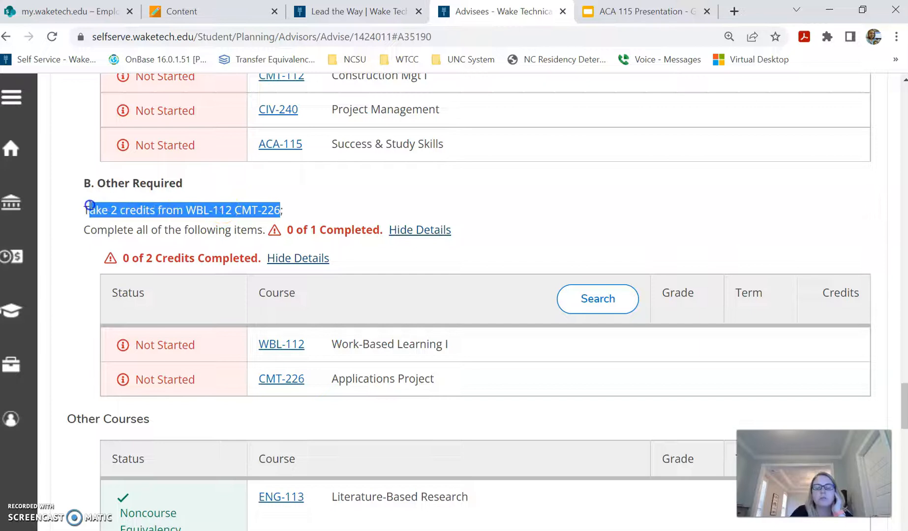
mouse_move(466, 226)
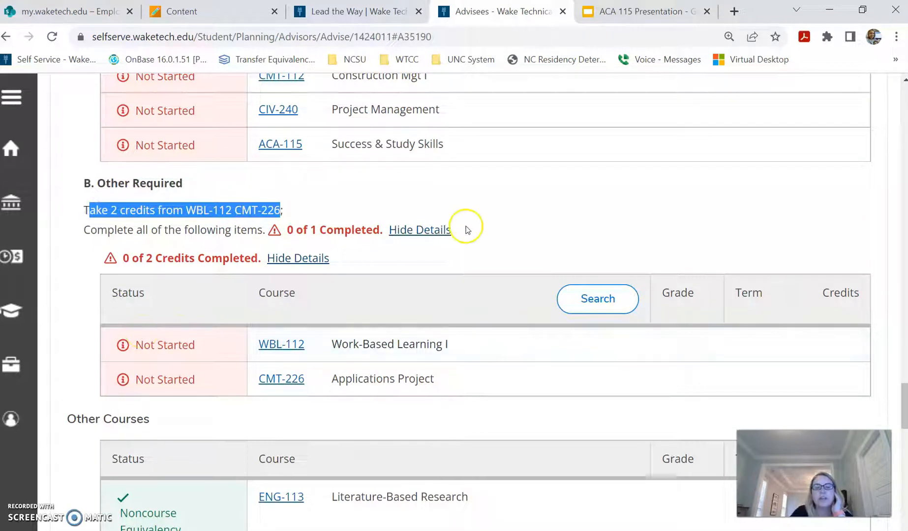
mouse_move(150, 197)
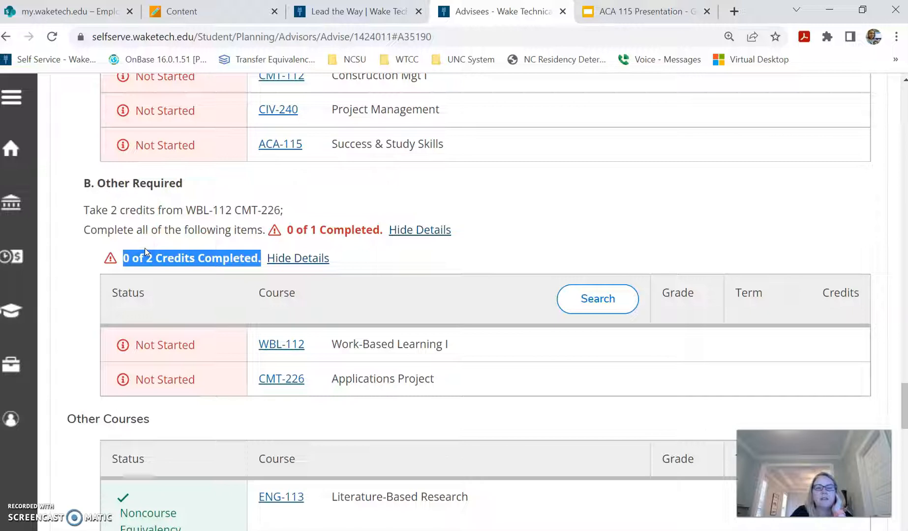
scroll(down, 3)
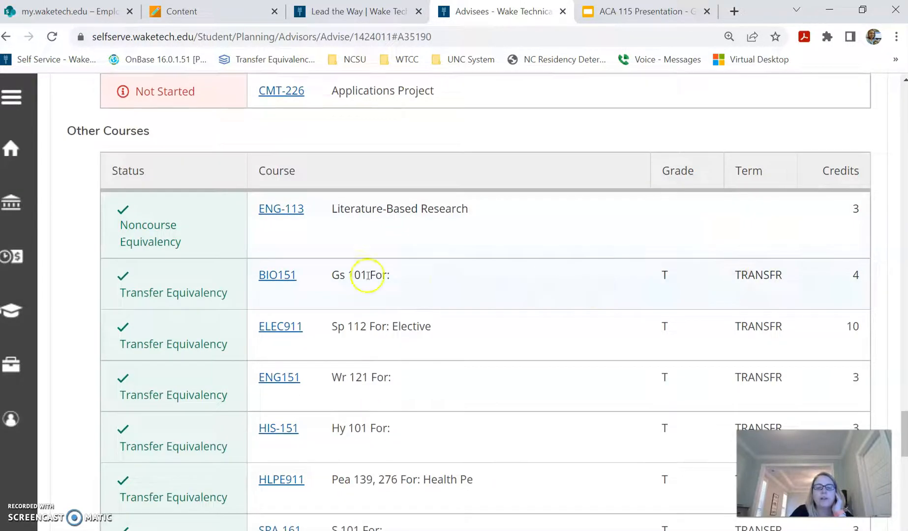
mouse_move(105, 396)
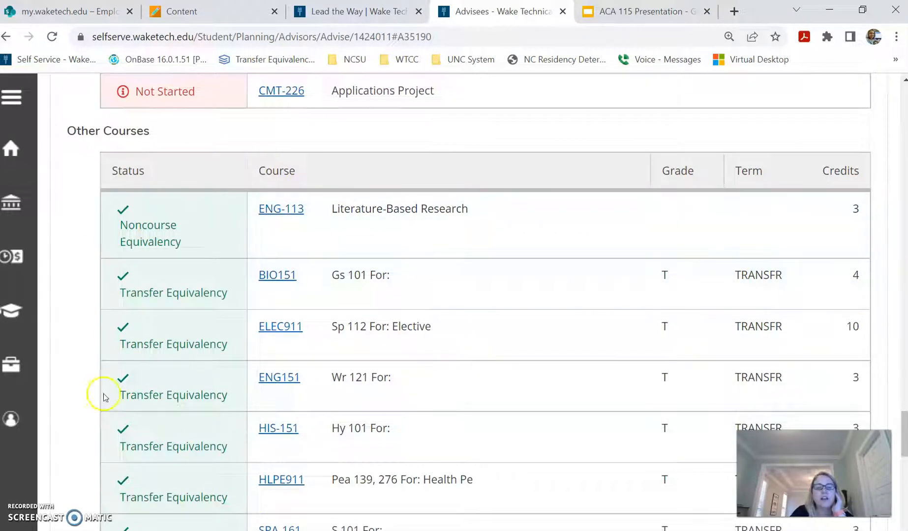
mouse_move(163, 126)
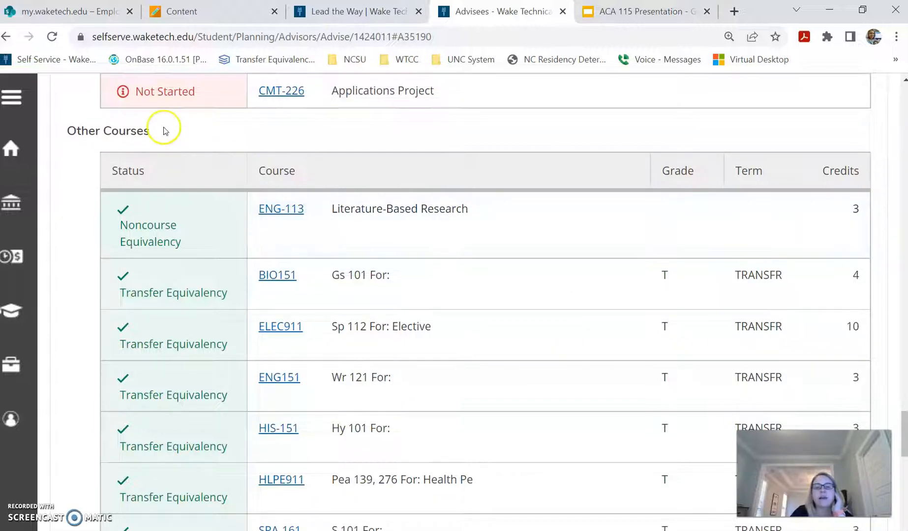
mouse_move(169, 131)
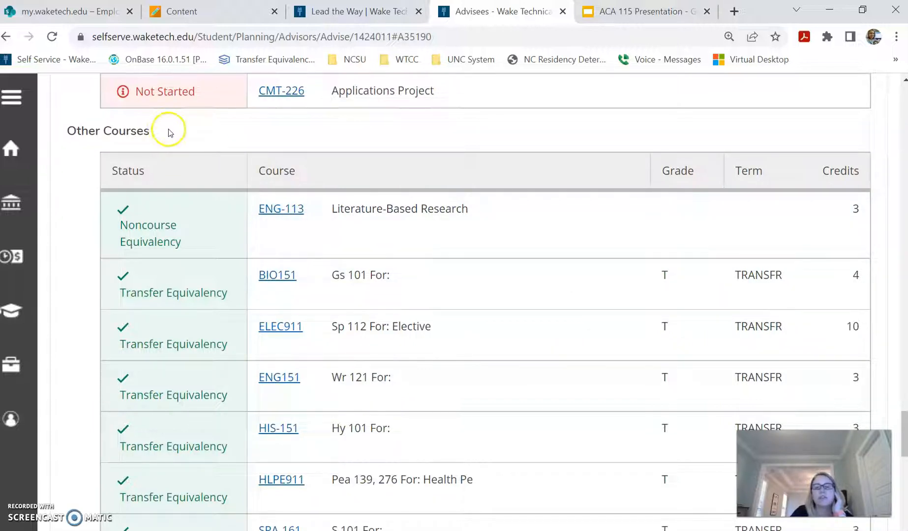
mouse_move(280, 217)
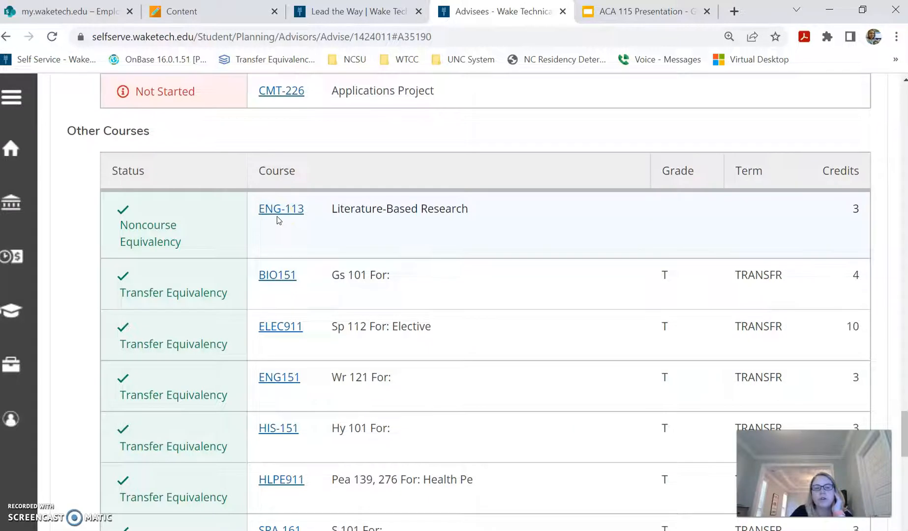
scroll(down, 3)
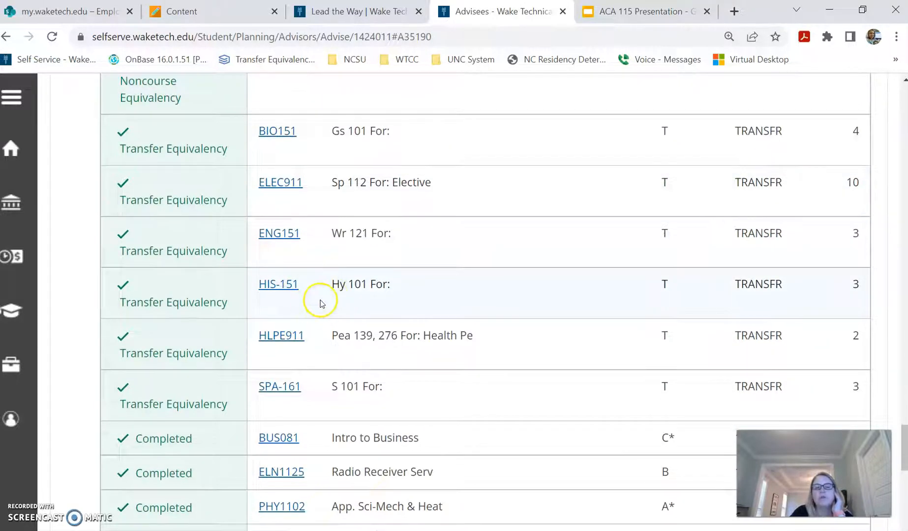
scroll(up, 3)
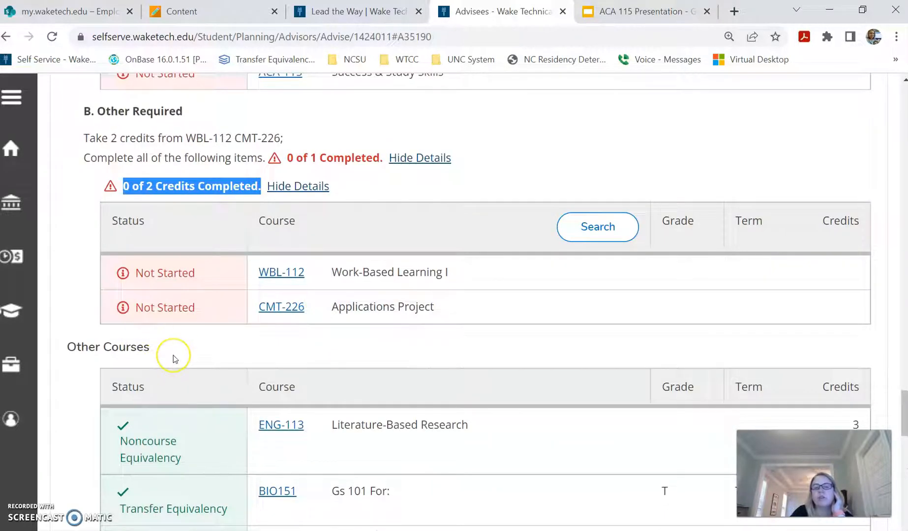
mouse_move(182, 359)
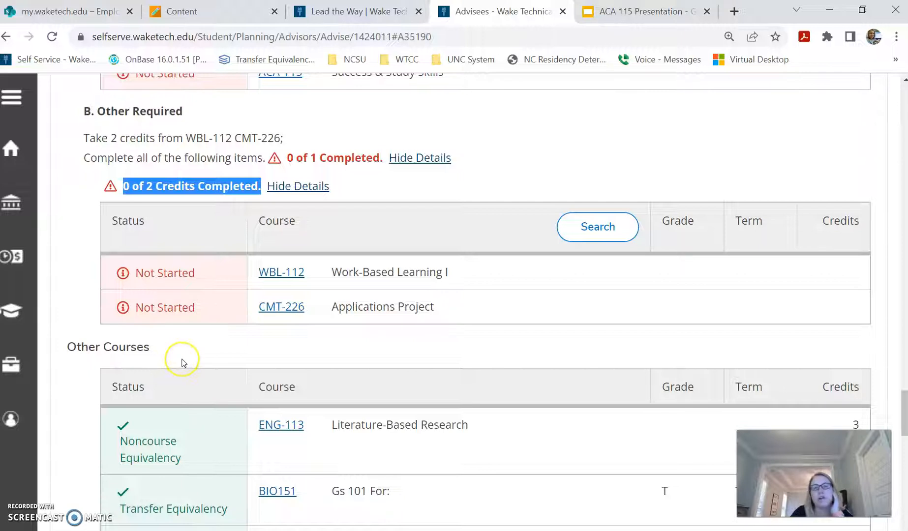
mouse_move(182, 363)
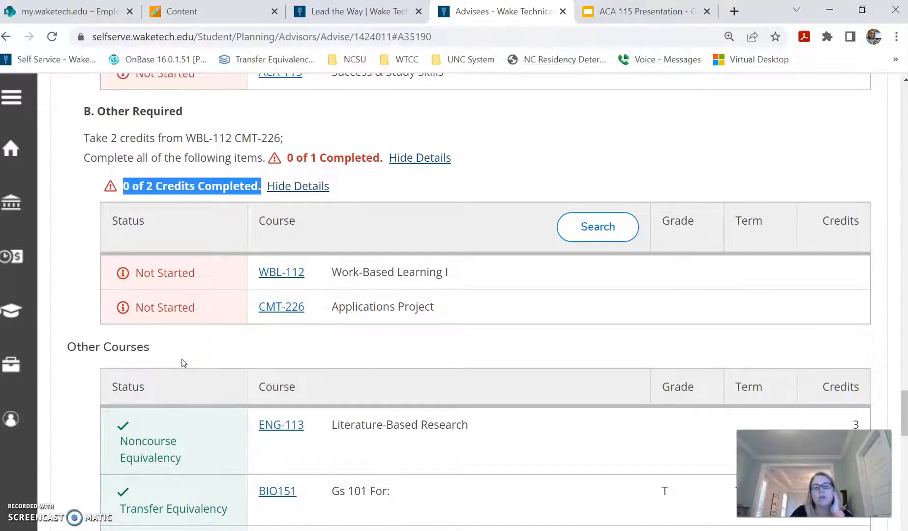
scroll(down, 3)
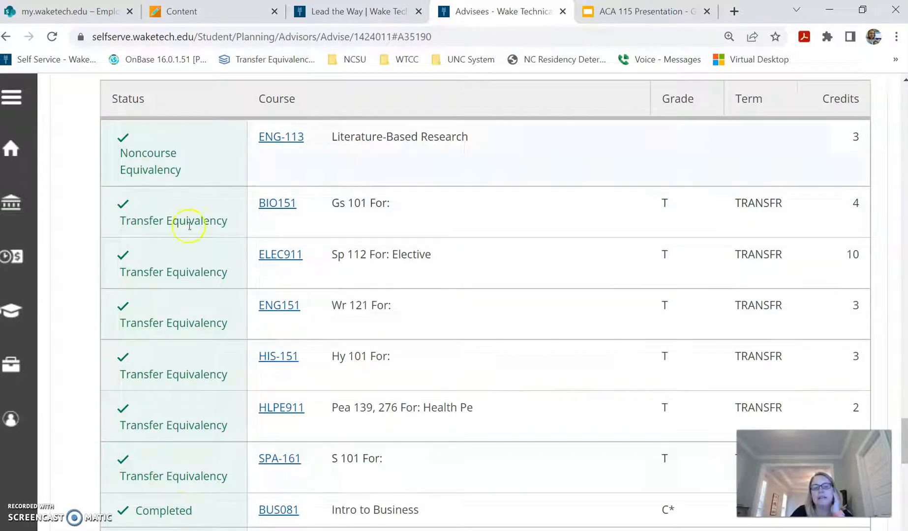
mouse_move(279, 458)
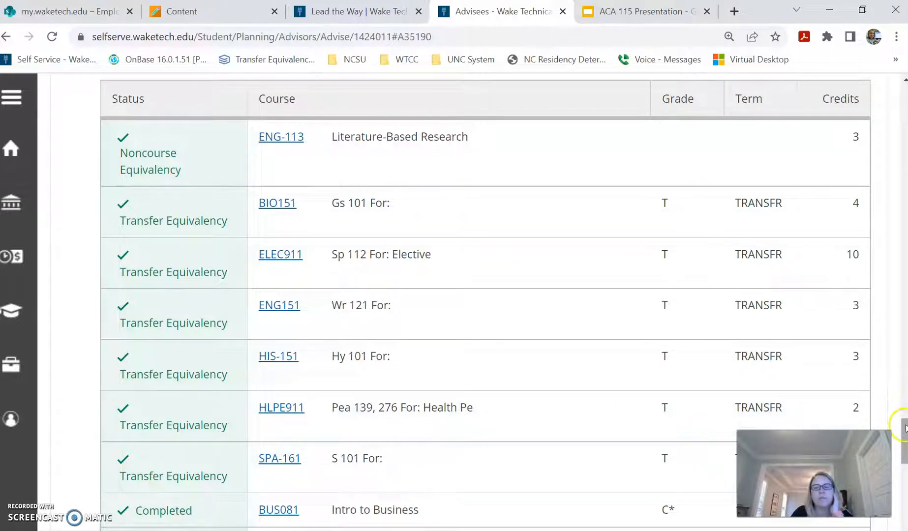
scroll(up, 3)
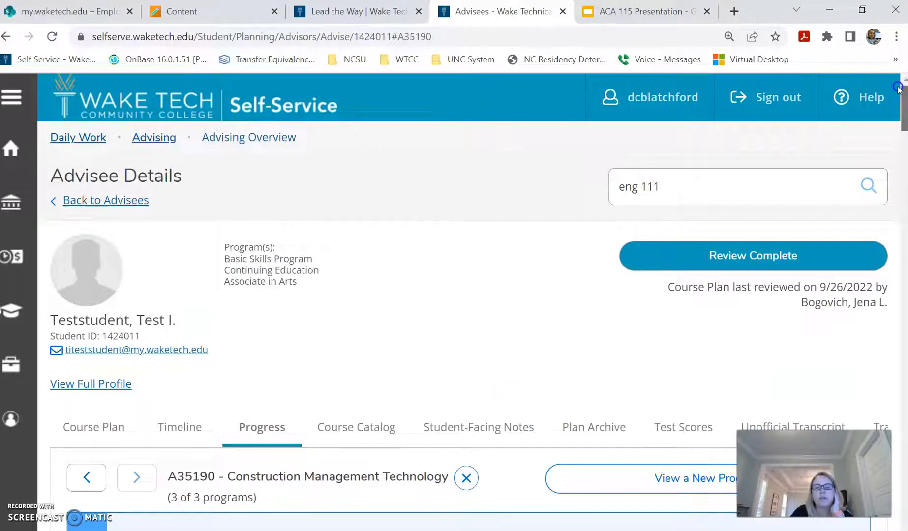
mouse_move(381, 301)
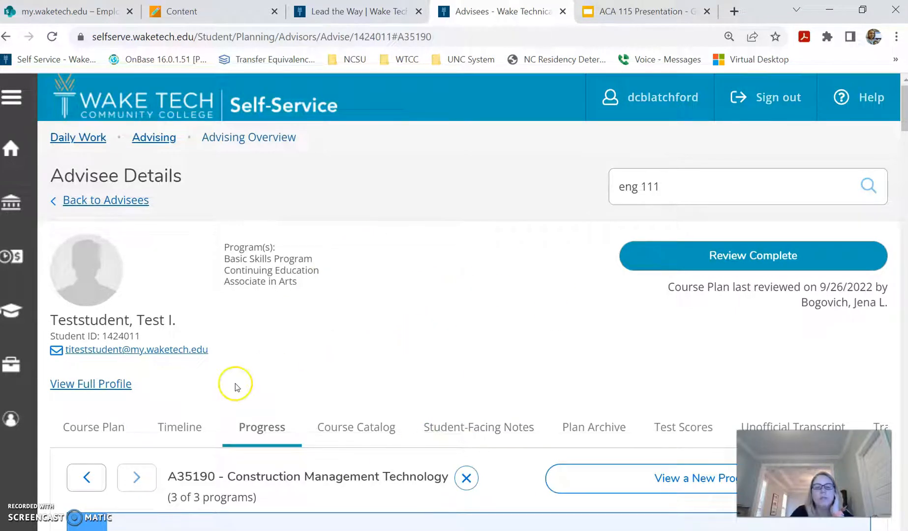
- Switch to the Timeline and look through the planned terms from Fall 2022 to Summer 2023
click(179, 426)
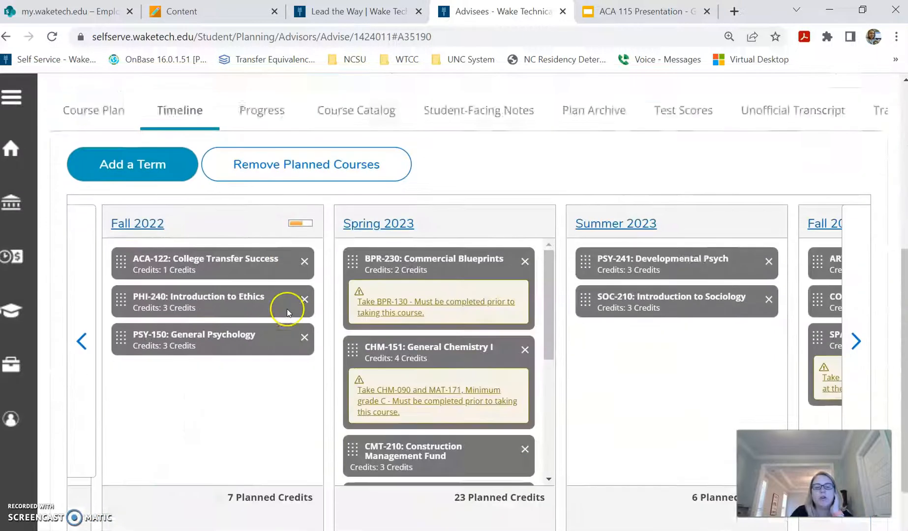
scroll(down, 3)
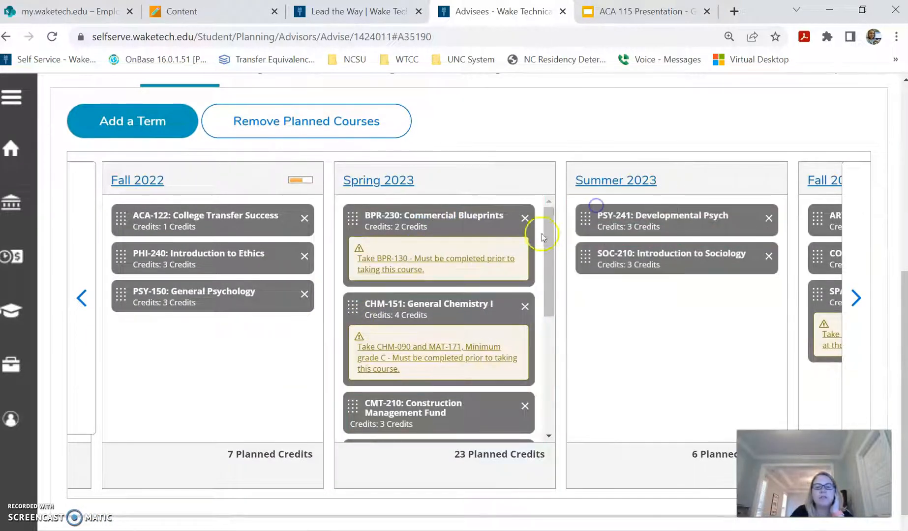
mouse_move(414, 384)
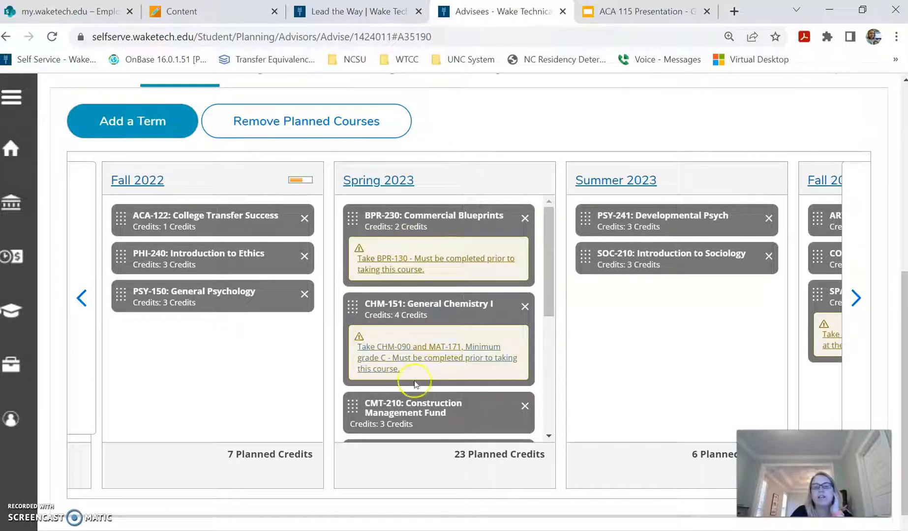
mouse_move(899, 277)
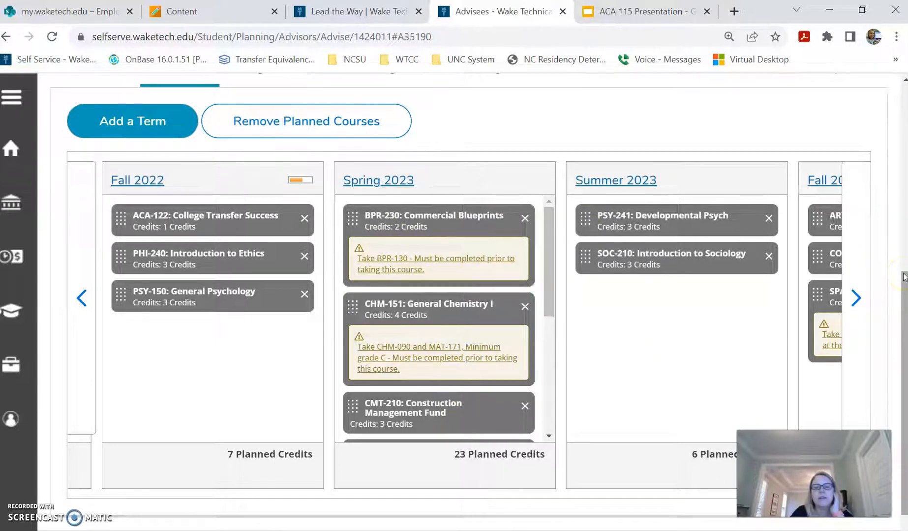
scroll(up, 3)
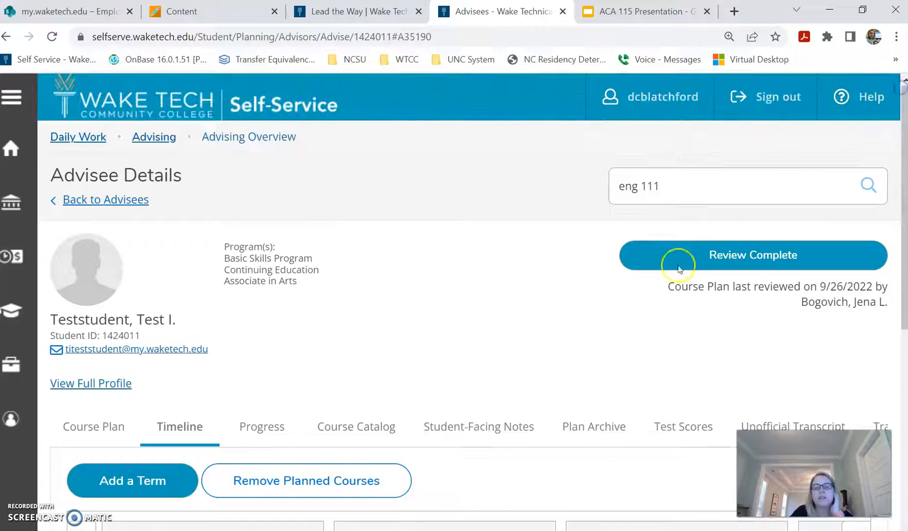
mouse_move(571, 302)
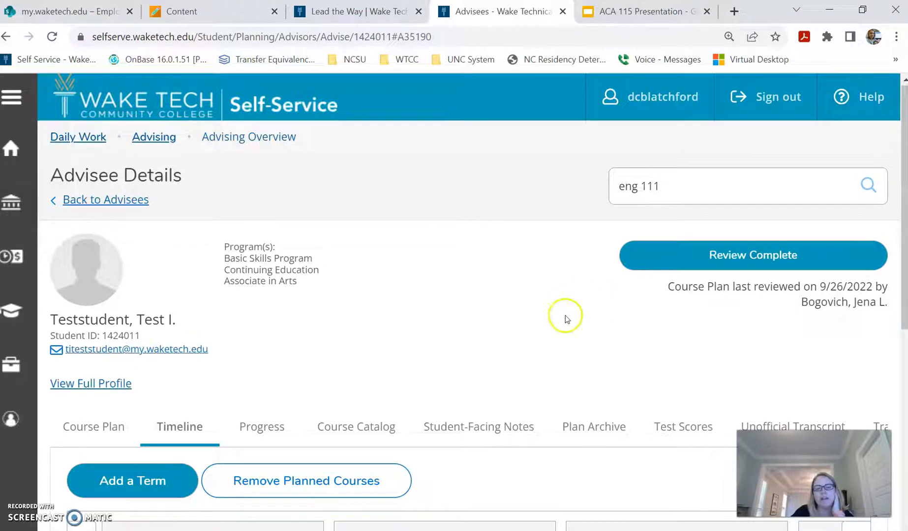
mouse_move(192, 271)
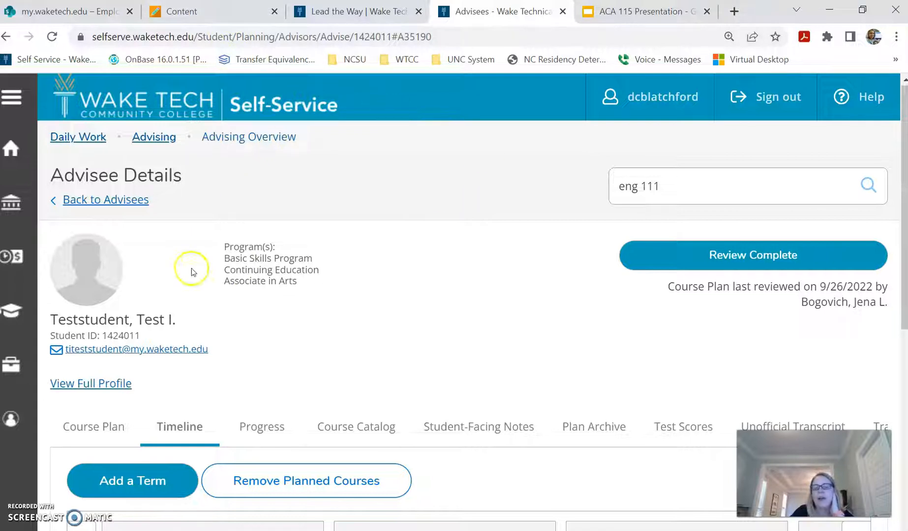
mouse_move(502, 469)
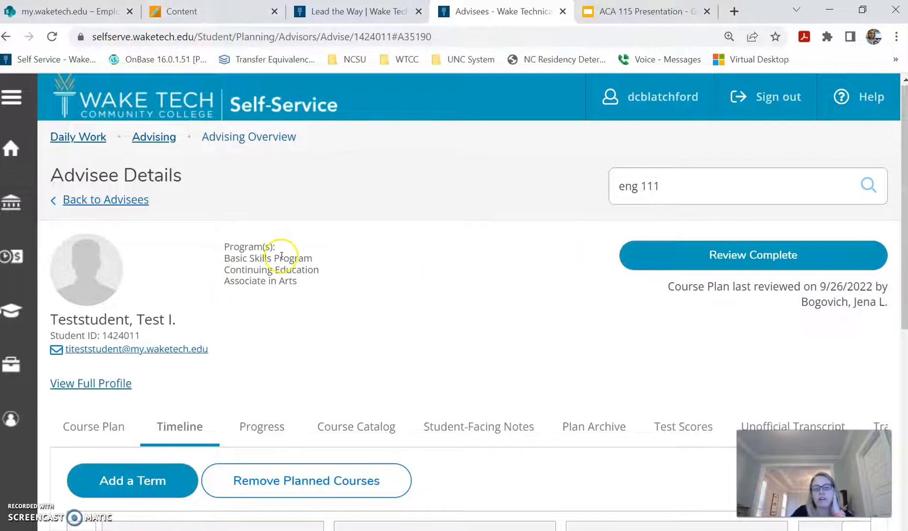
- Return to the Blackboard course Content and scroll Lessons down to the Academic Course Plan assignment
click(179, 10)
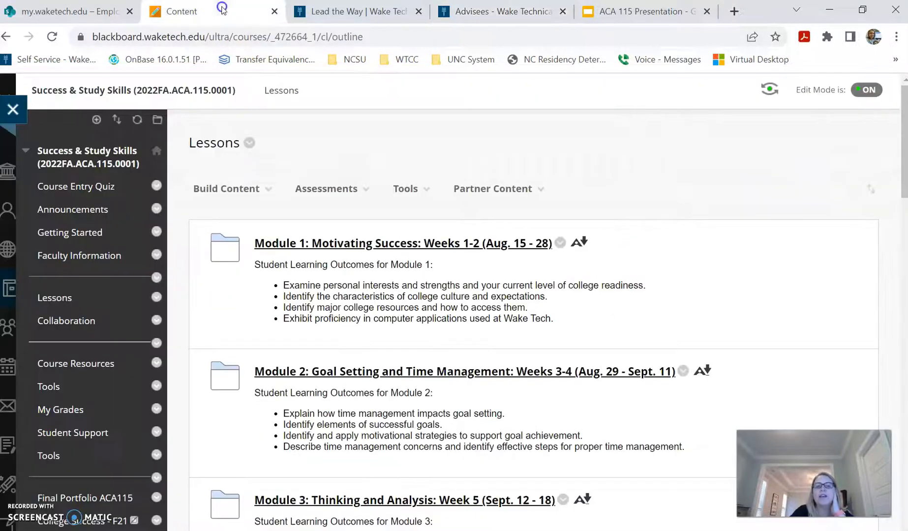
scroll(down, 3)
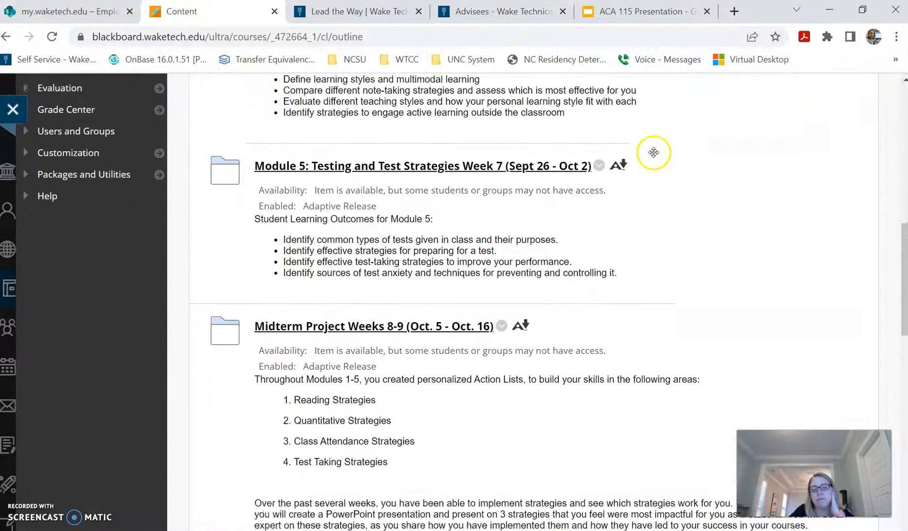
scroll(down, 3)
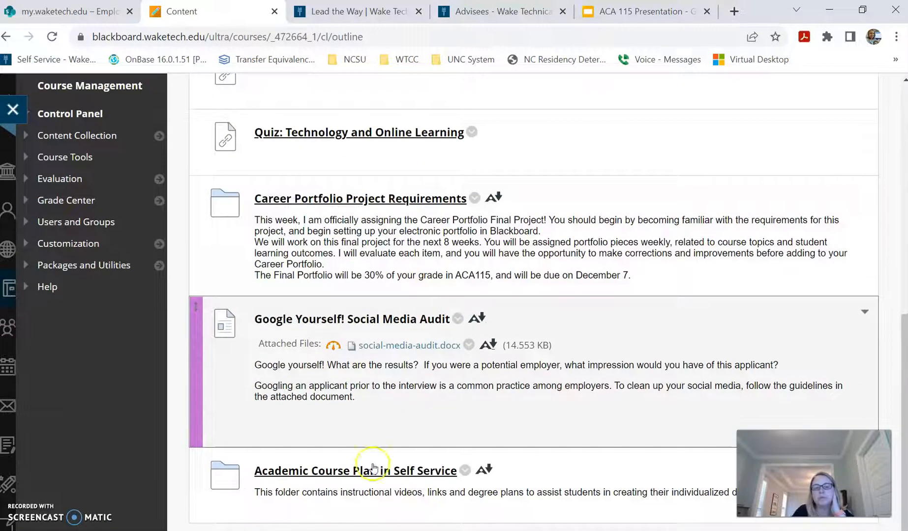
scroll(down, 3)
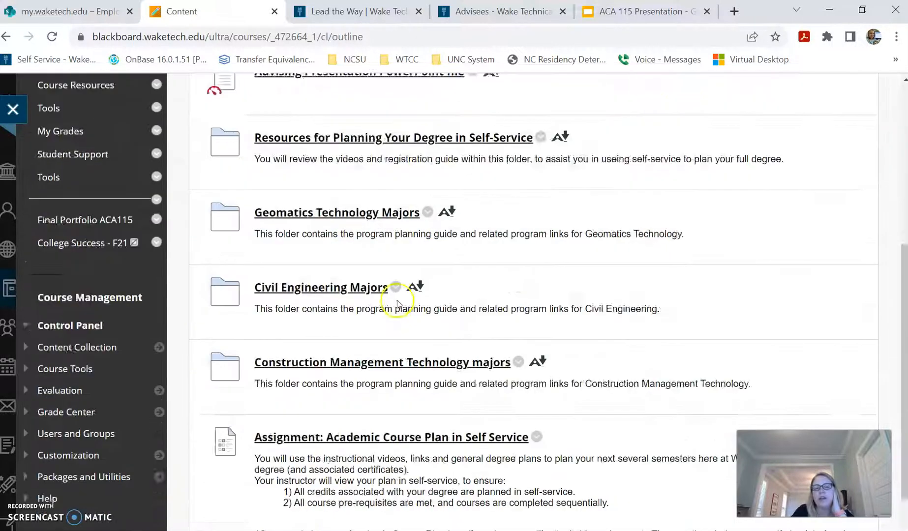
scroll(down, 3)
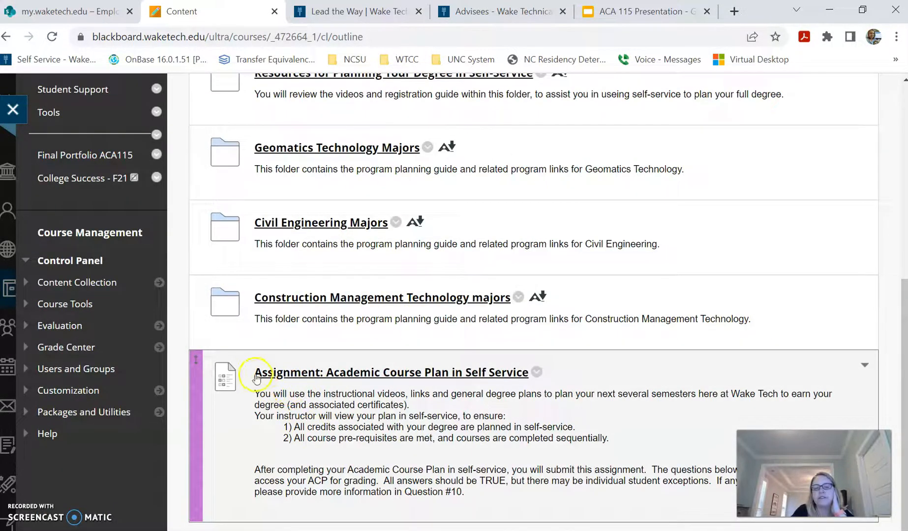
mouse_move(344, 383)
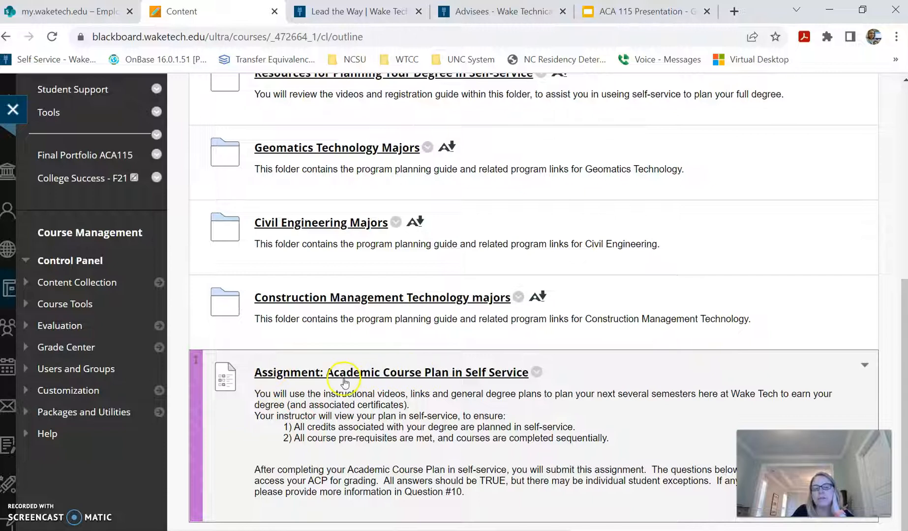
mouse_move(587, 431)
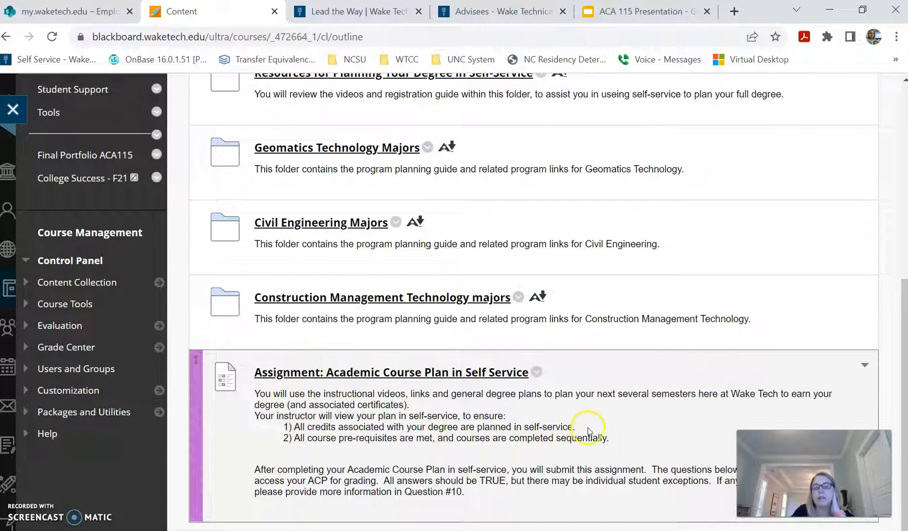
- Highlight the pre-requisites requirement sentence, then open the Academic Course Plan in Self Service assignment
triple_click(433, 427)
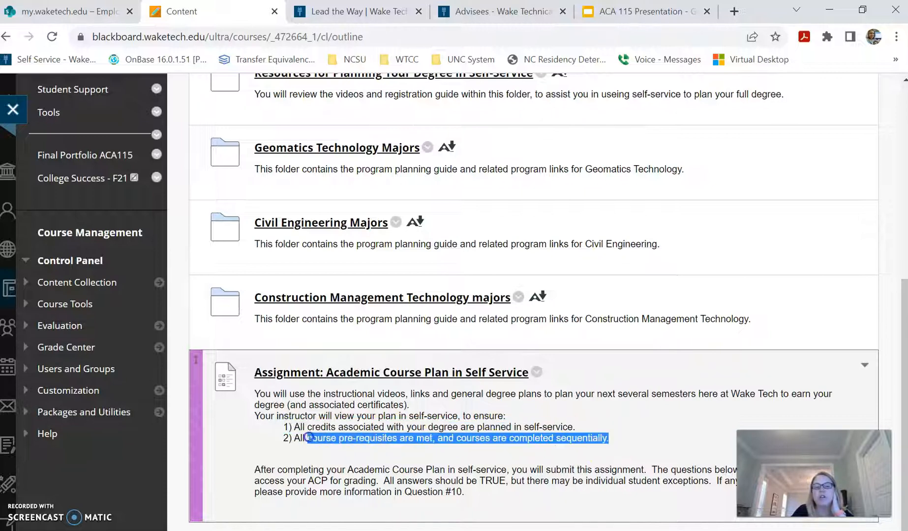
click(382, 396)
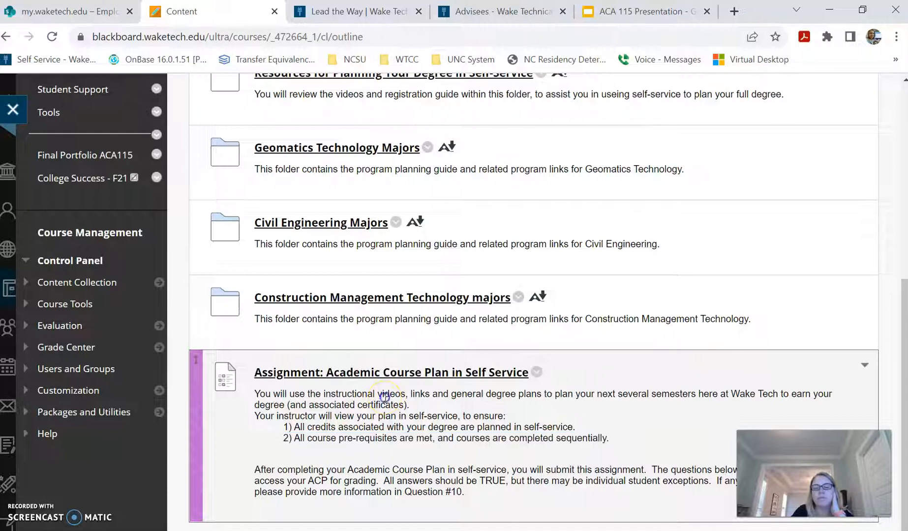
click(390, 372)
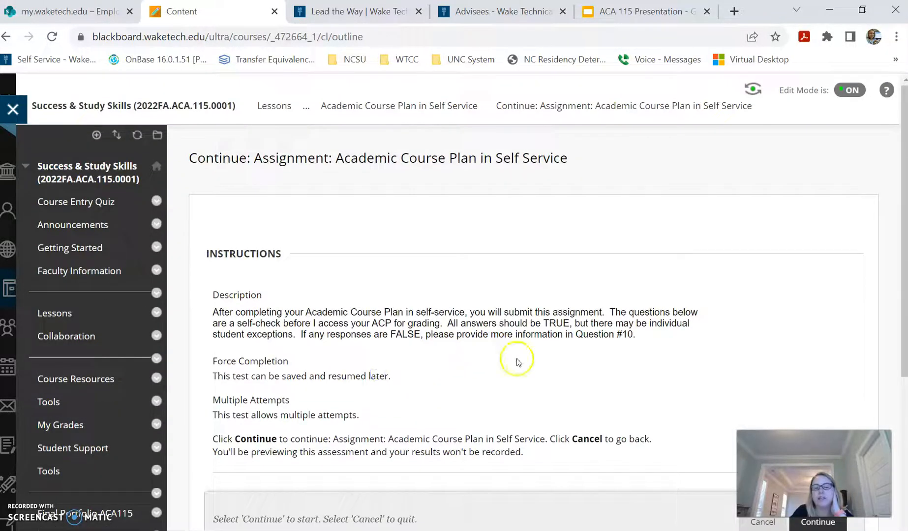
- Continue past the instructions into attempt 1 of 3 and bring Question 1 about the AAS degree into view
click(817, 522)
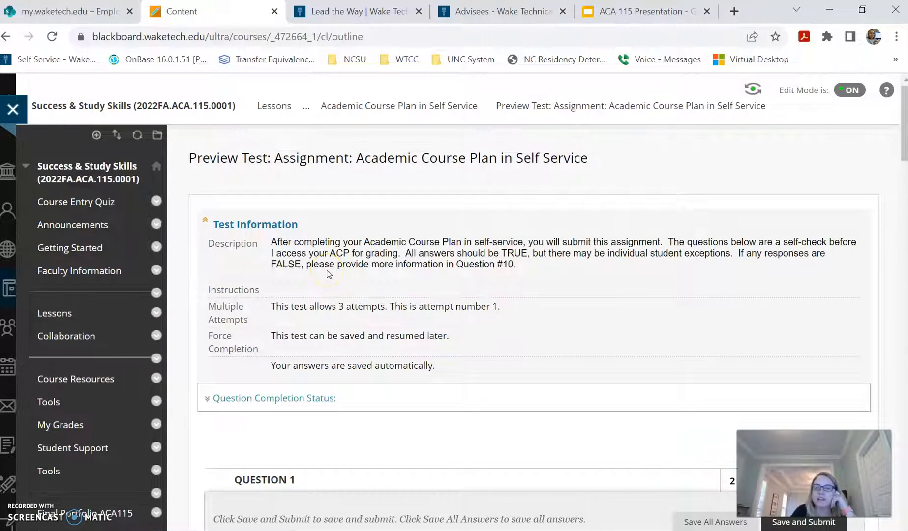
scroll(down, 3)
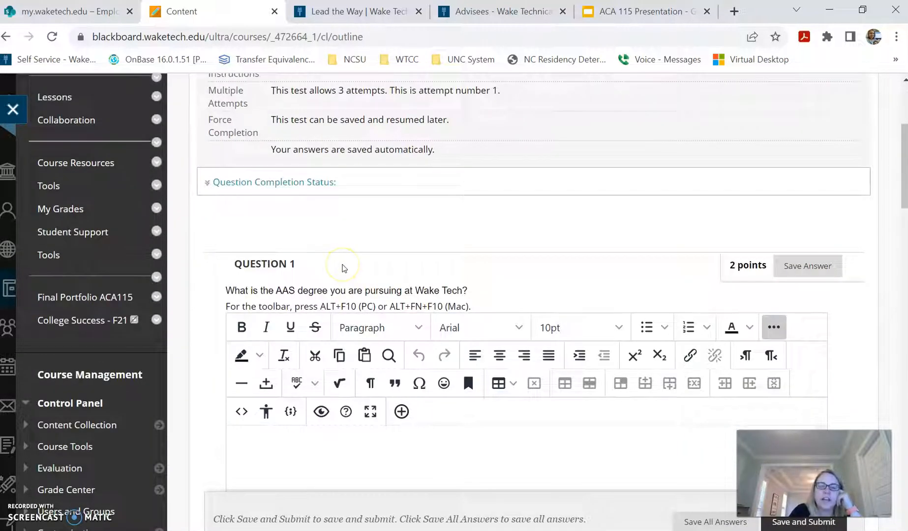
mouse_move(607, 289)
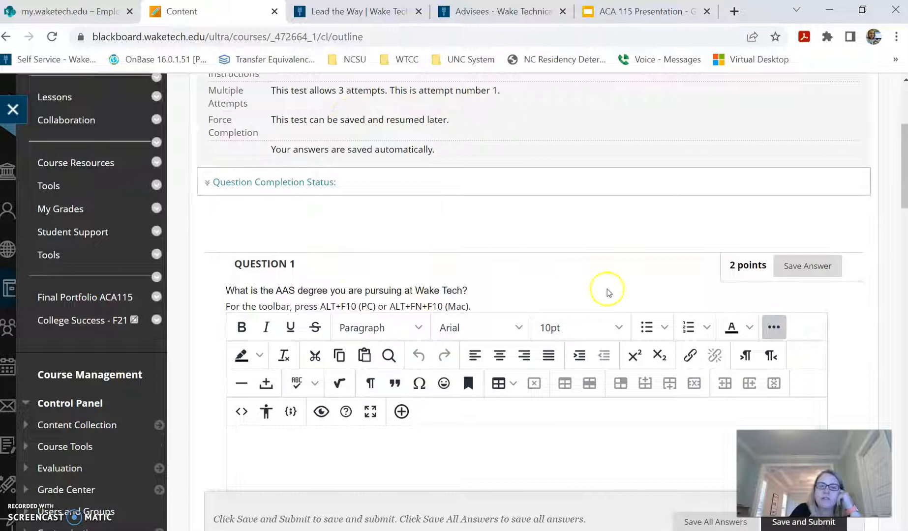
mouse_move(377, 233)
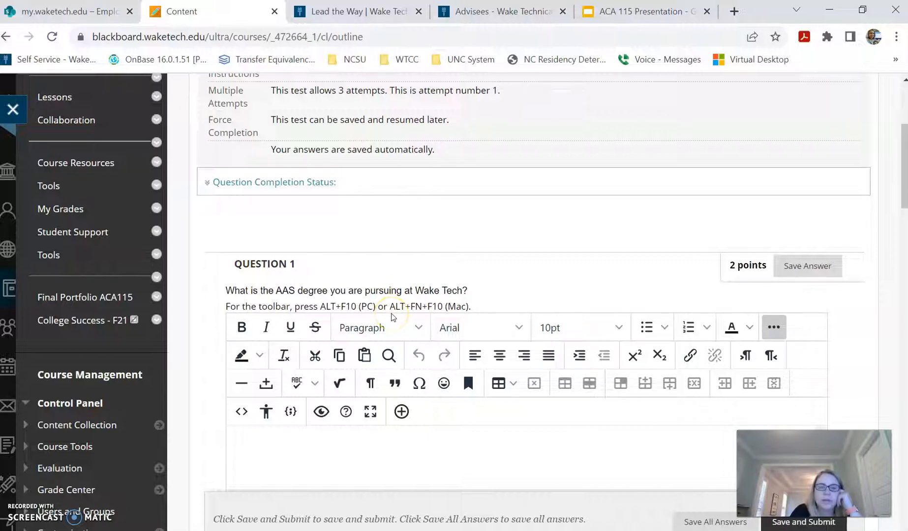
mouse_move(83, 483)
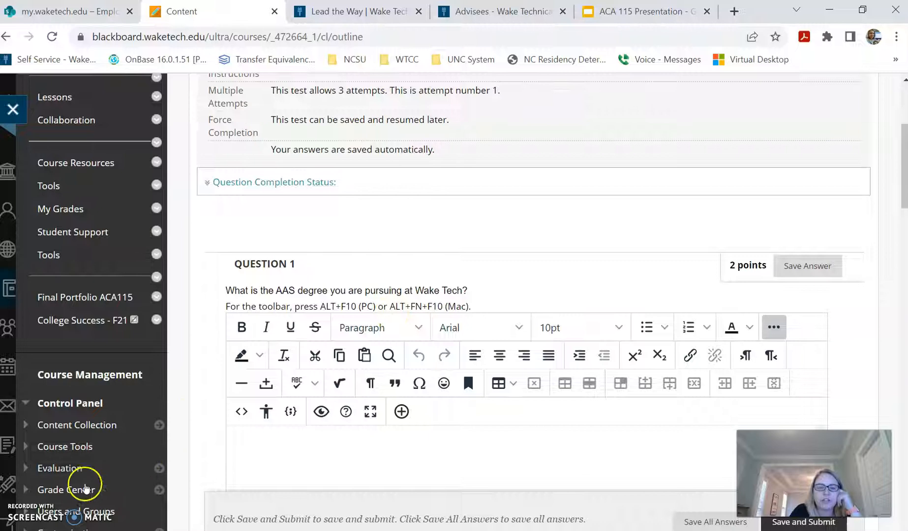